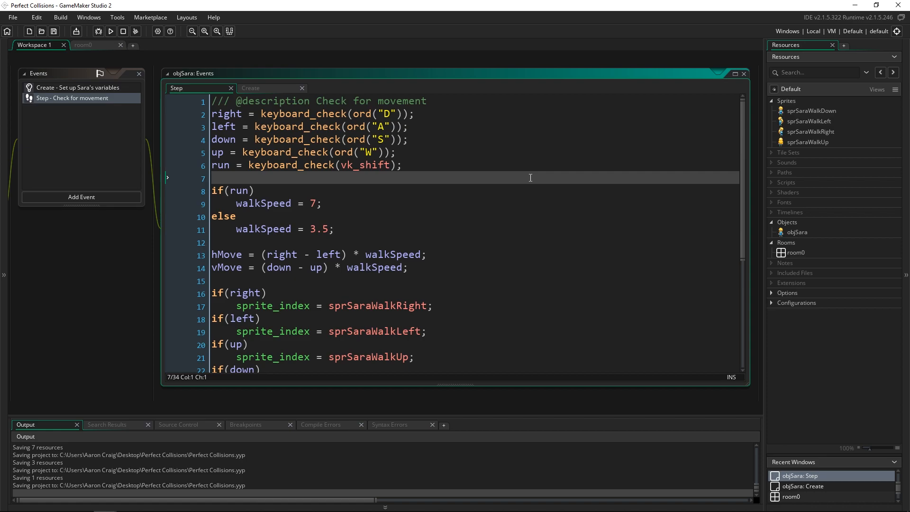
Step: Review objSara's Step event movement code and deselect the two position-update lines
scroll("down", 3)
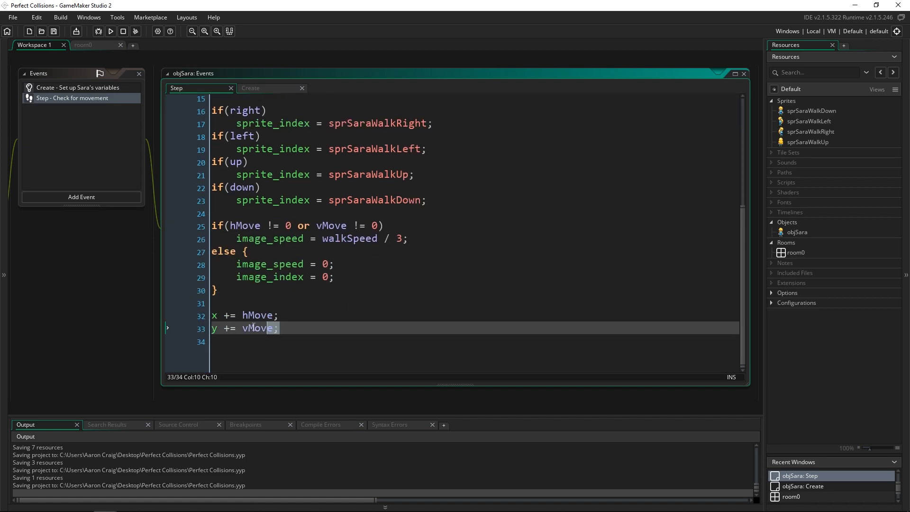
scroll("up", 3)
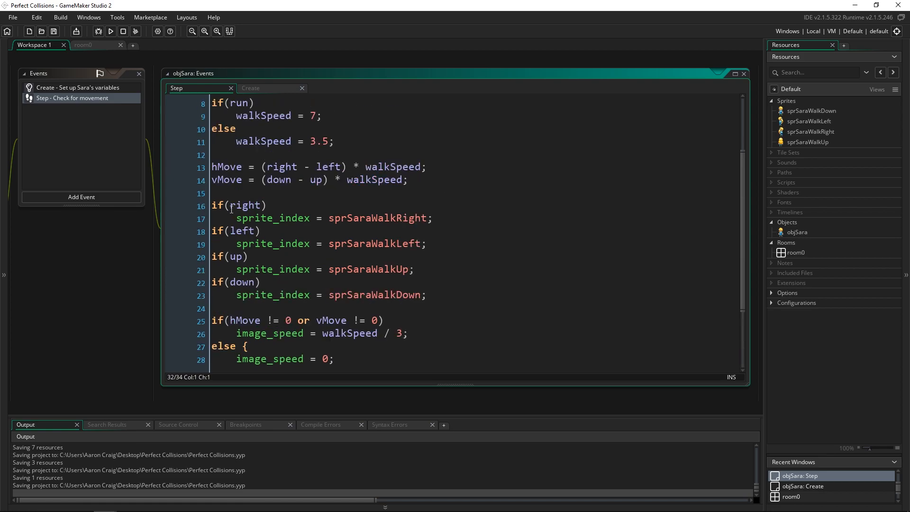
scroll("up", 3)
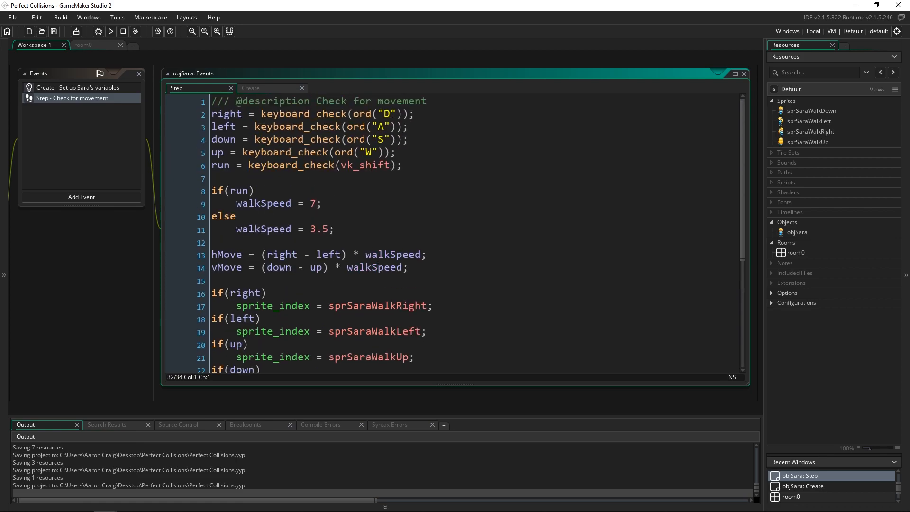
mouse_move(450, 162)
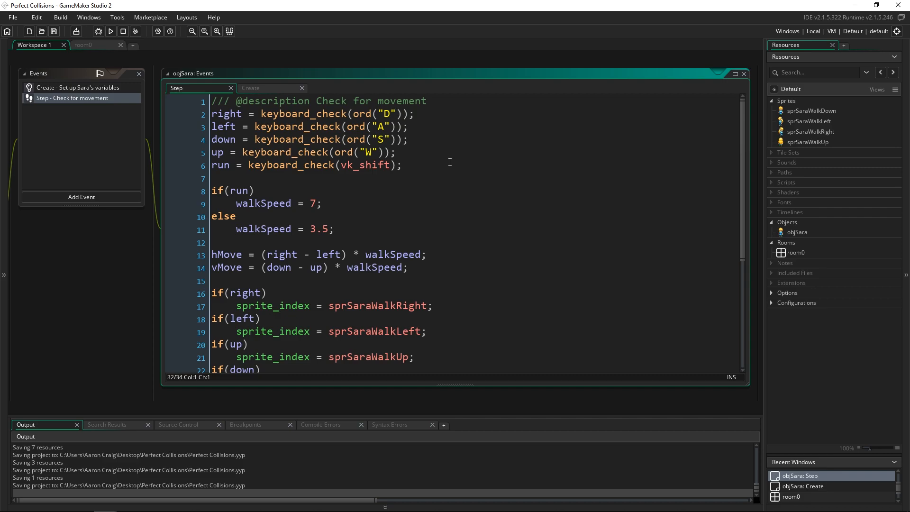
scroll("down", 3)
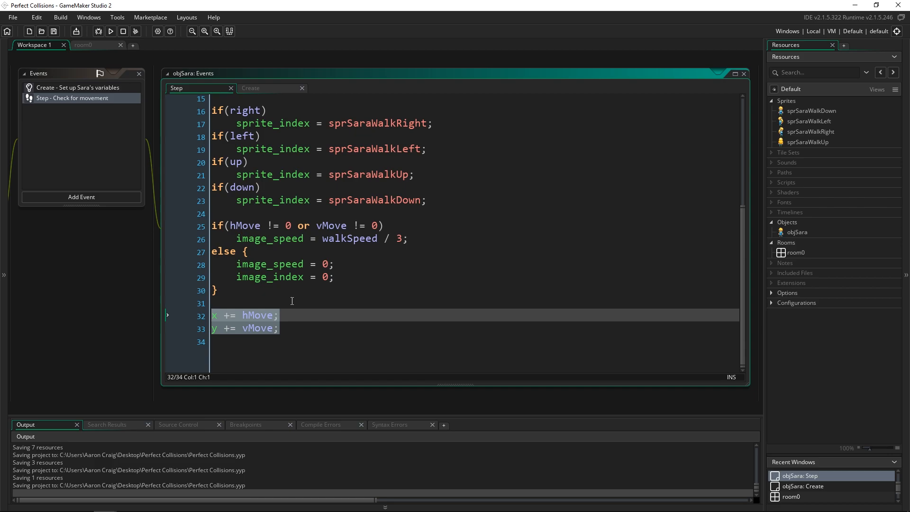
left_click(279, 315)
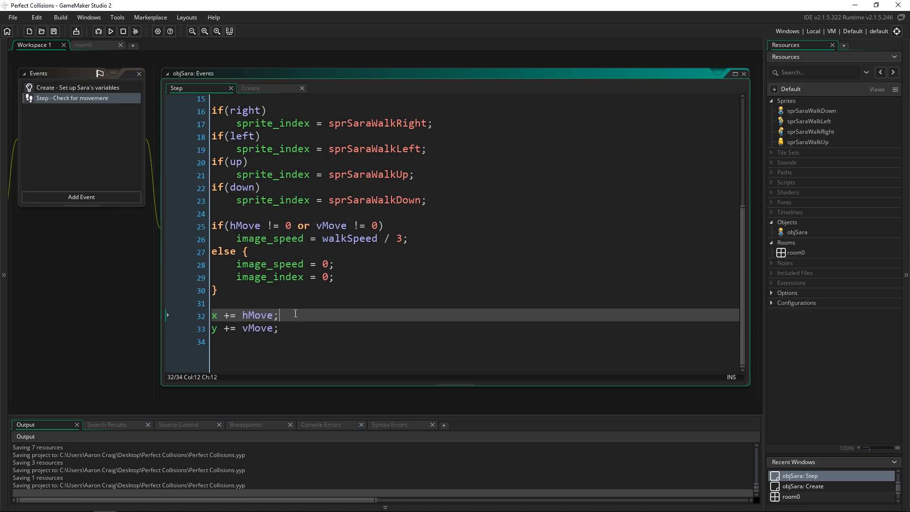
mouse_move(741, 206)
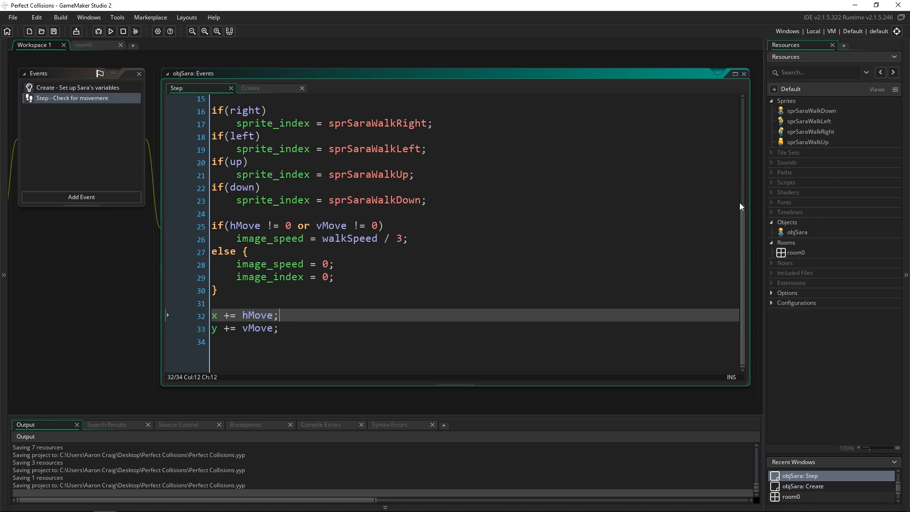
Step: Create a blue 64x64 sprSolid sprite and an objSolid object using sprSolid
right_click(787, 101)
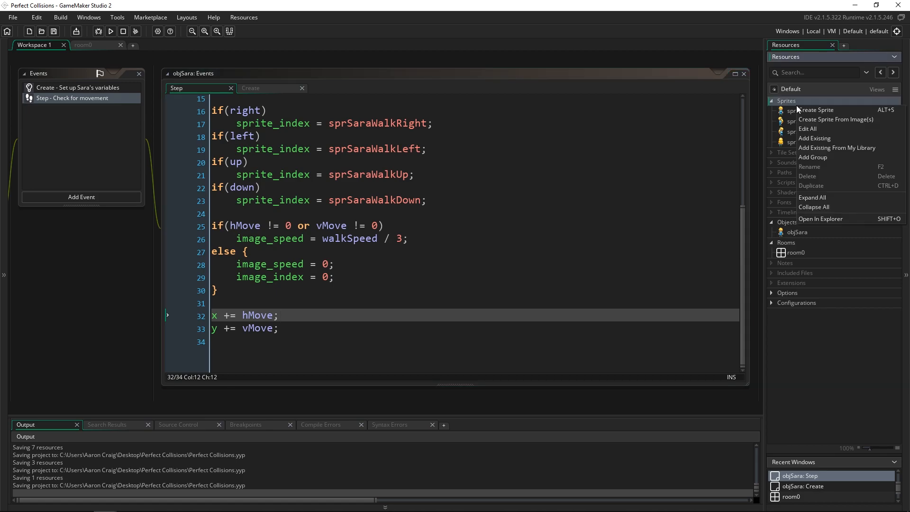
left_click(815, 110)
type("sprSolid")
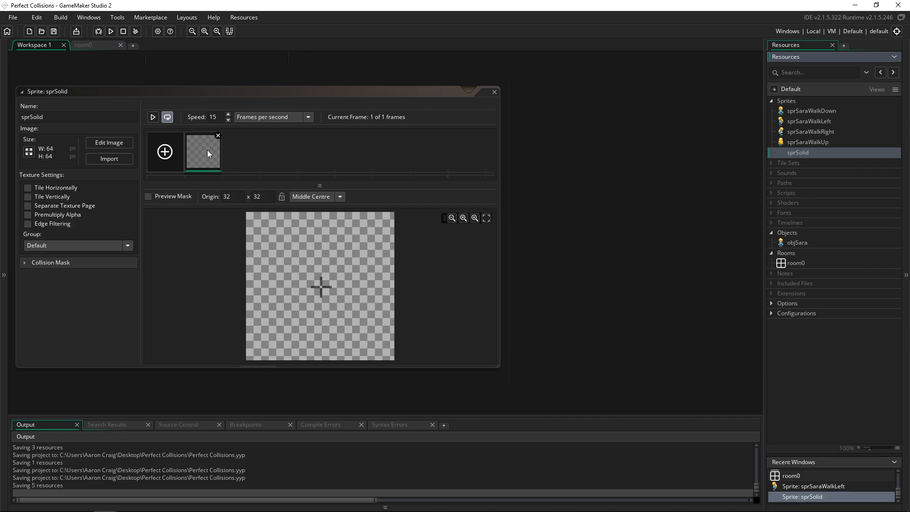
left_click(108, 142)
type("objSol")
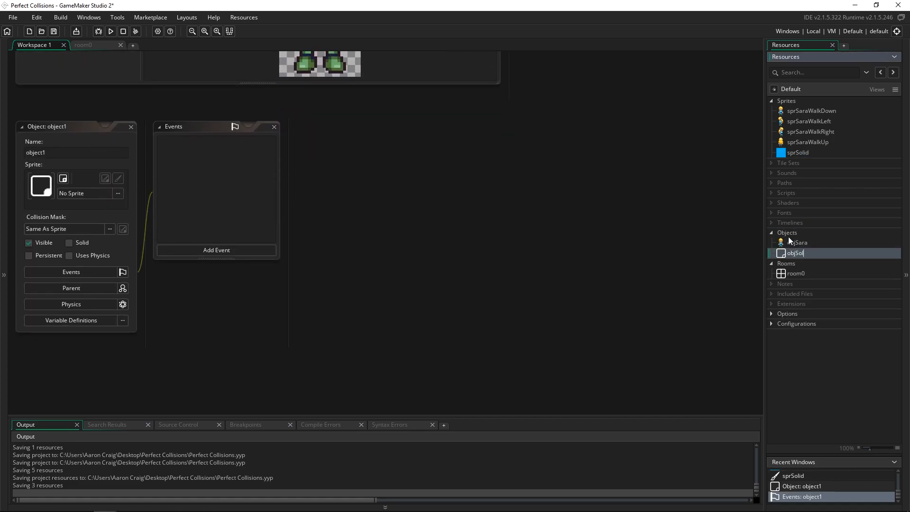
left_click(109, 229)
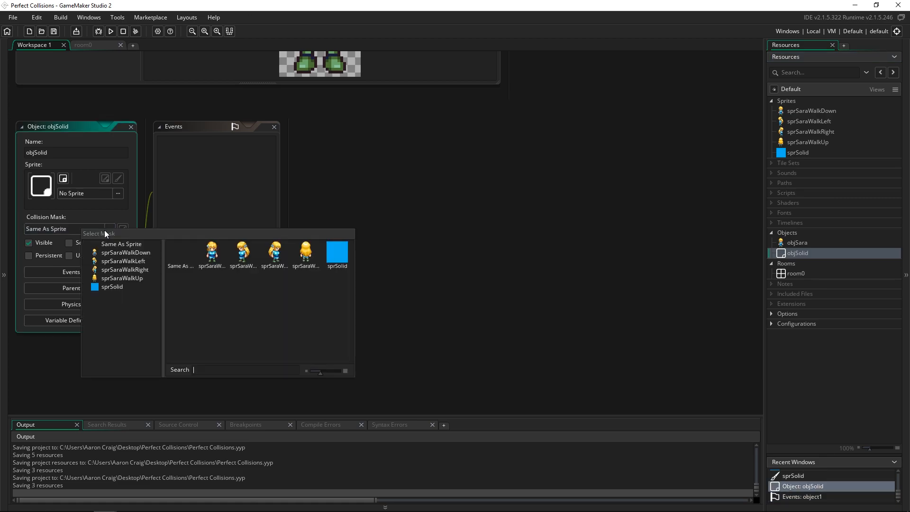
left_click(112, 287)
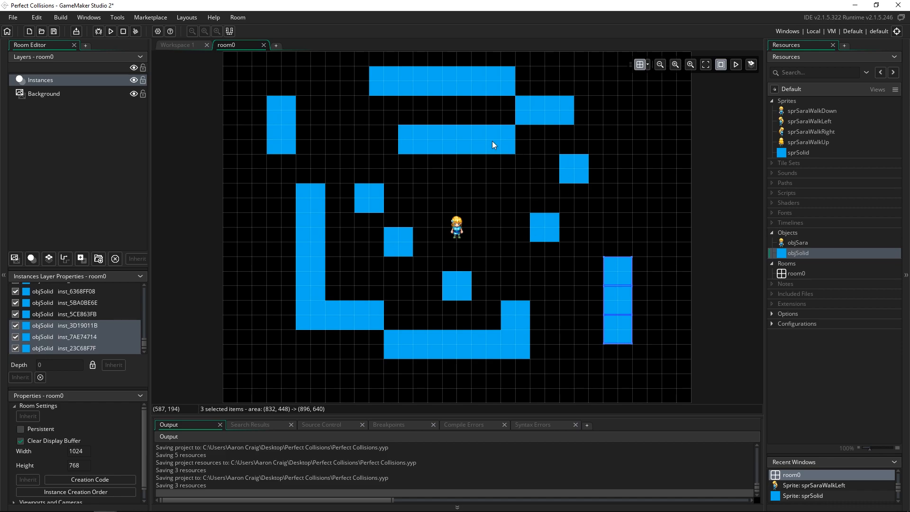
mouse_move(482, 214)
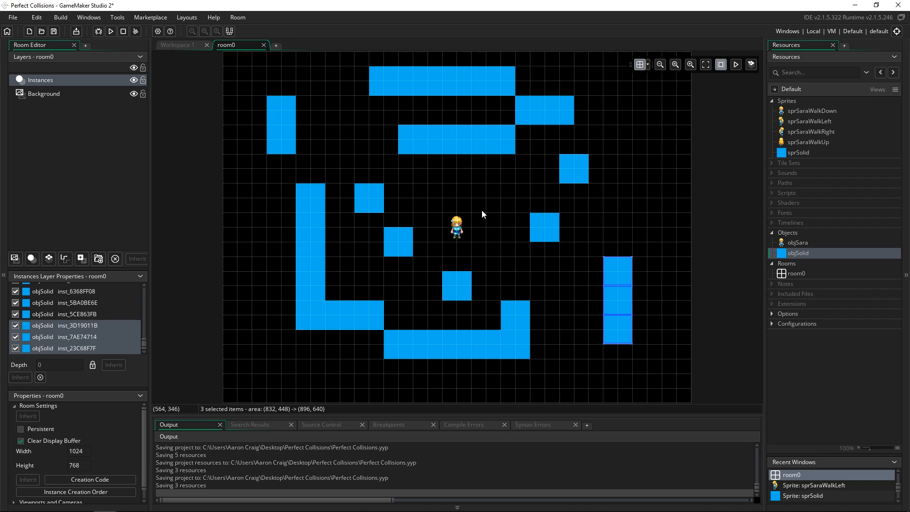
mouse_move(464, 226)
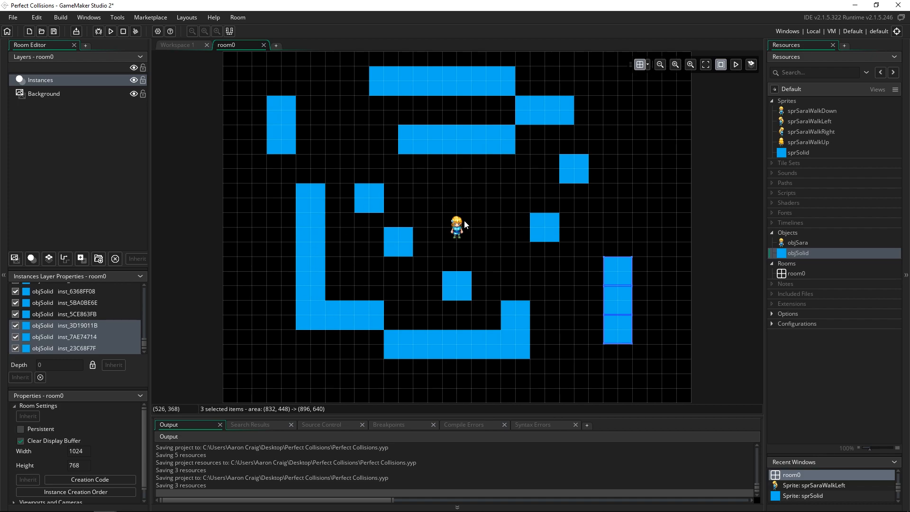
mouse_move(641, 64)
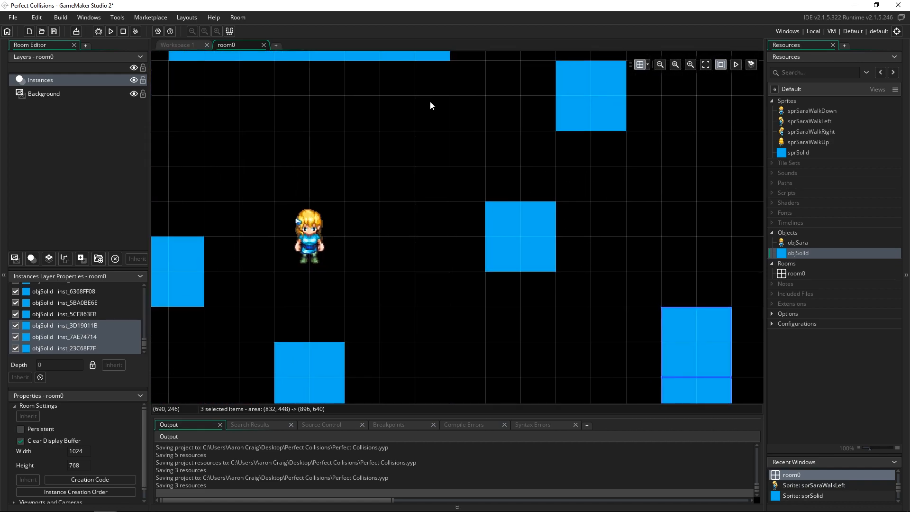
Step: Nudge the objSara instance against an objSolid block, then leave it at 640, 384 in room0
left_click(309, 236)
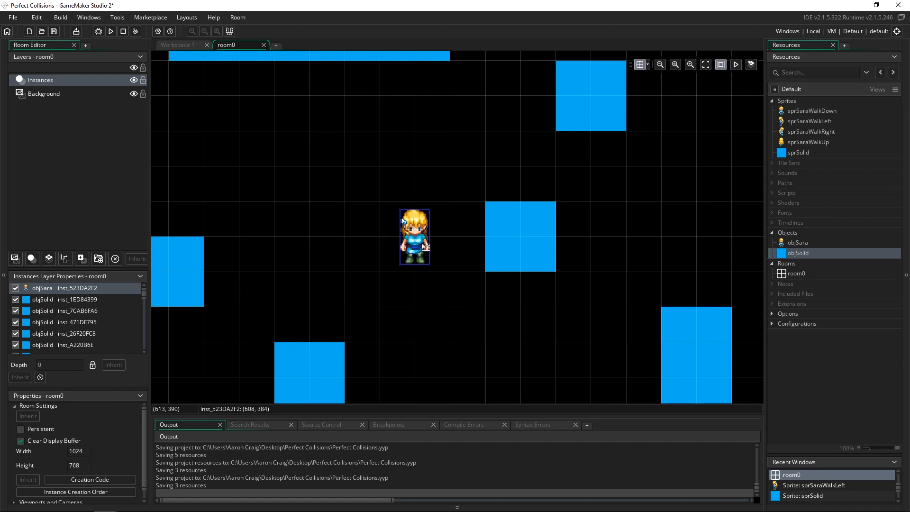
mouse_move(426, 242)
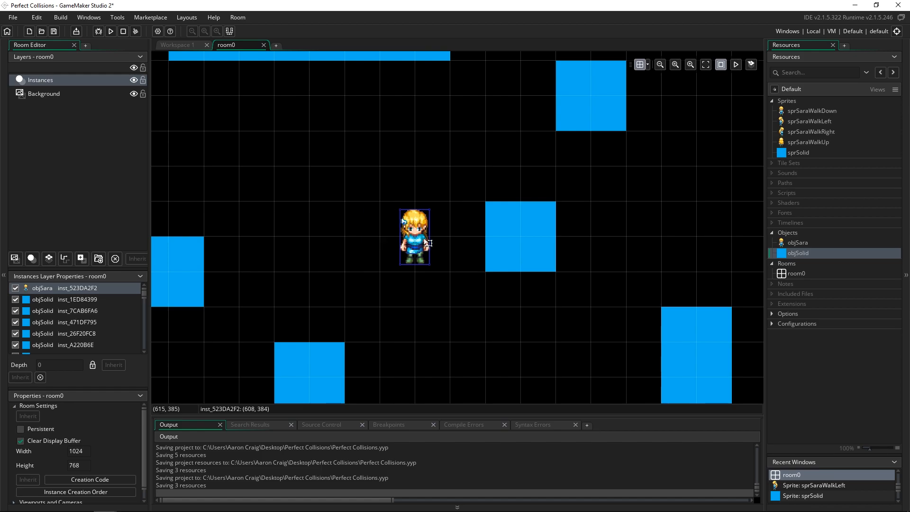
mouse_move(428, 252)
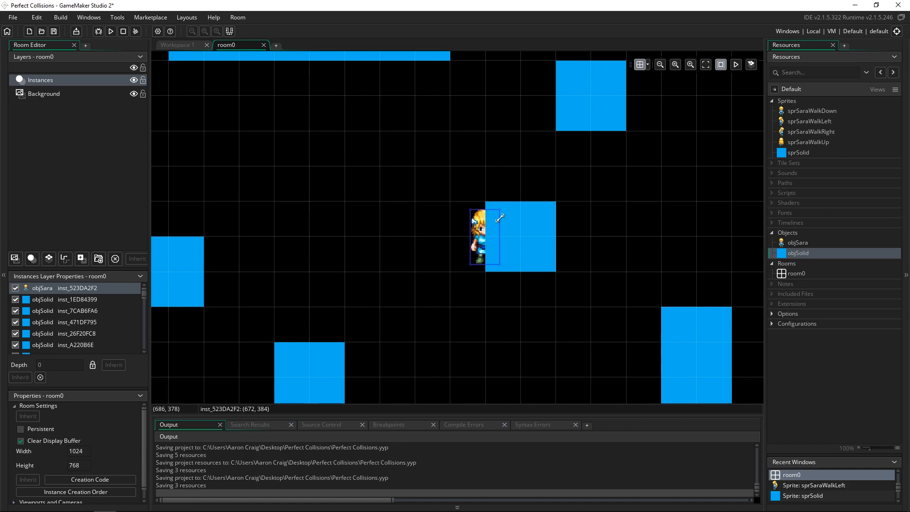
mouse_move(505, 278)
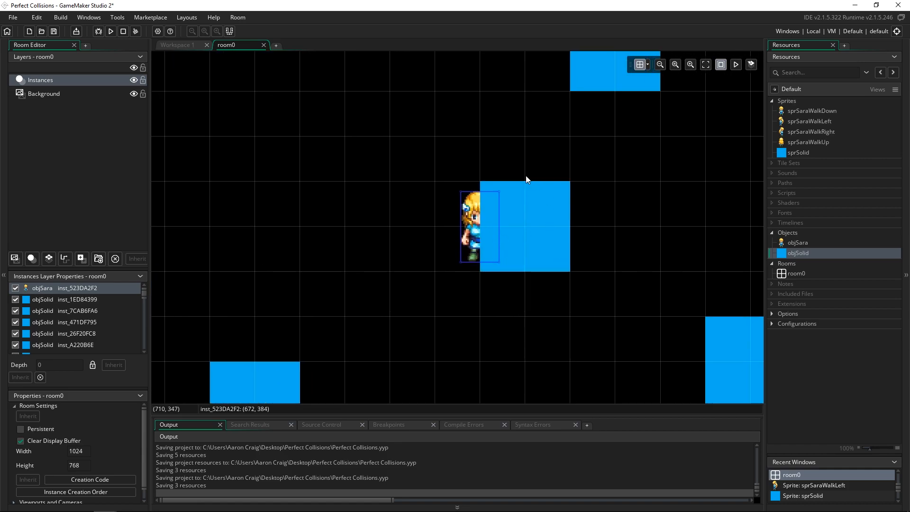
mouse_move(446, 225)
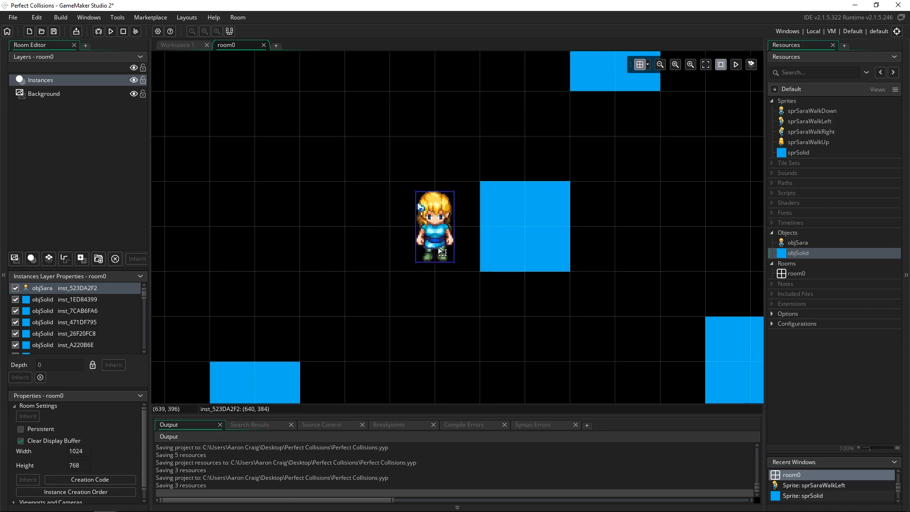
mouse_move(457, 263)
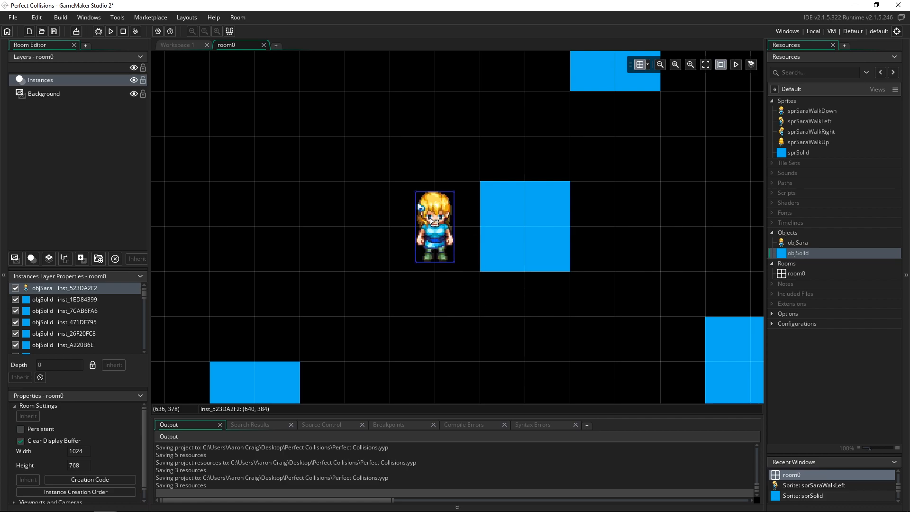
left_click(639, 65)
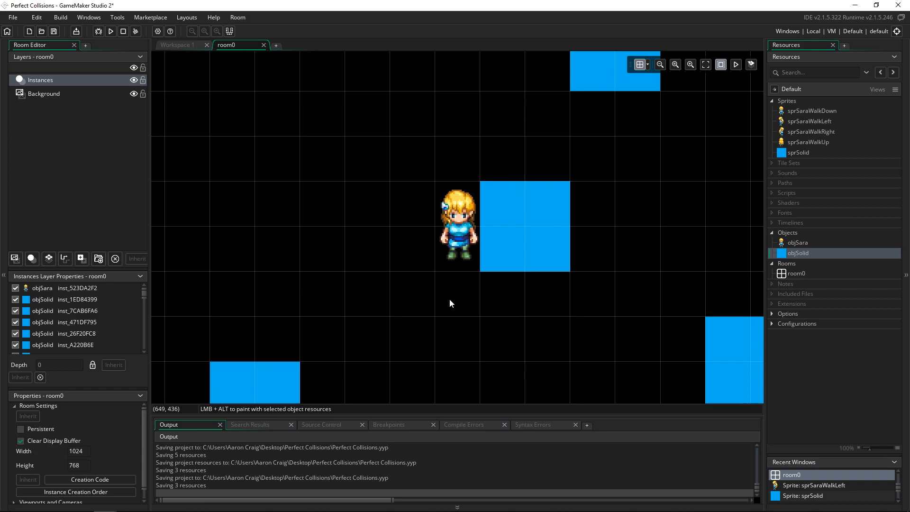
left_click(459, 227)
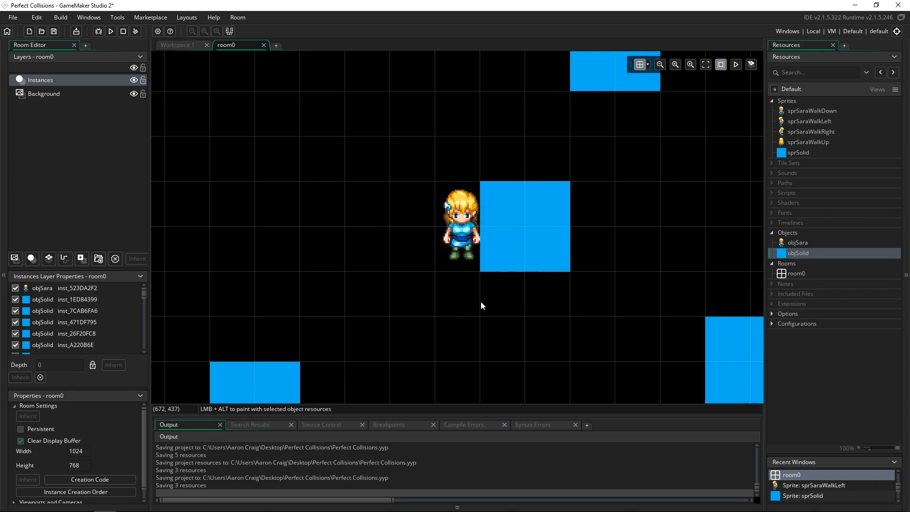
mouse_move(607, 227)
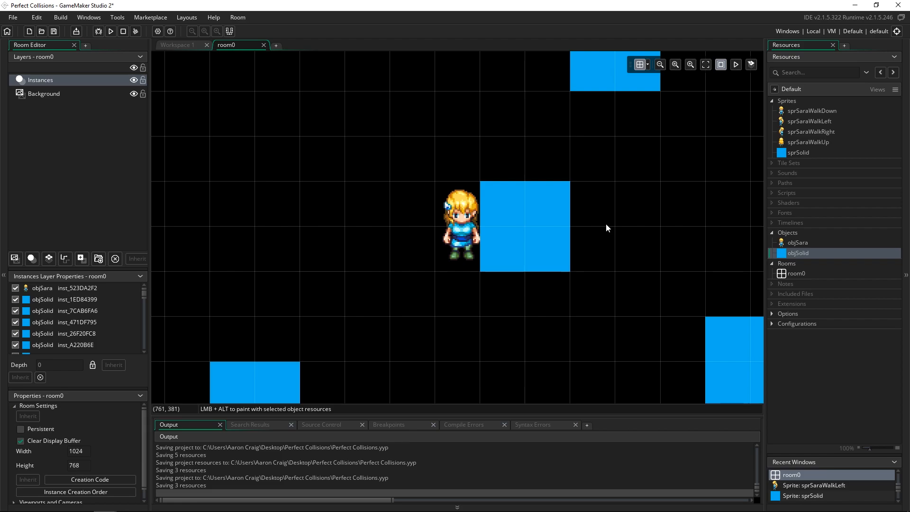
left_click(462, 227)
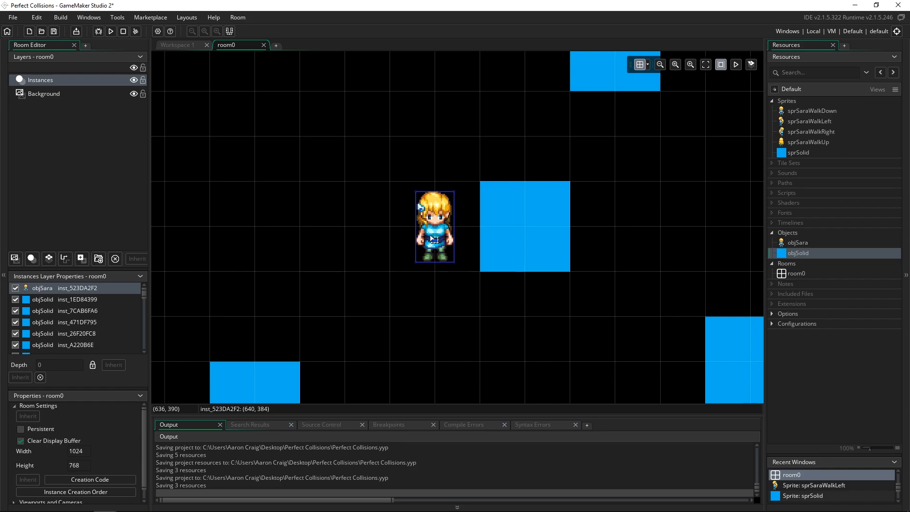
mouse_move(330, 240)
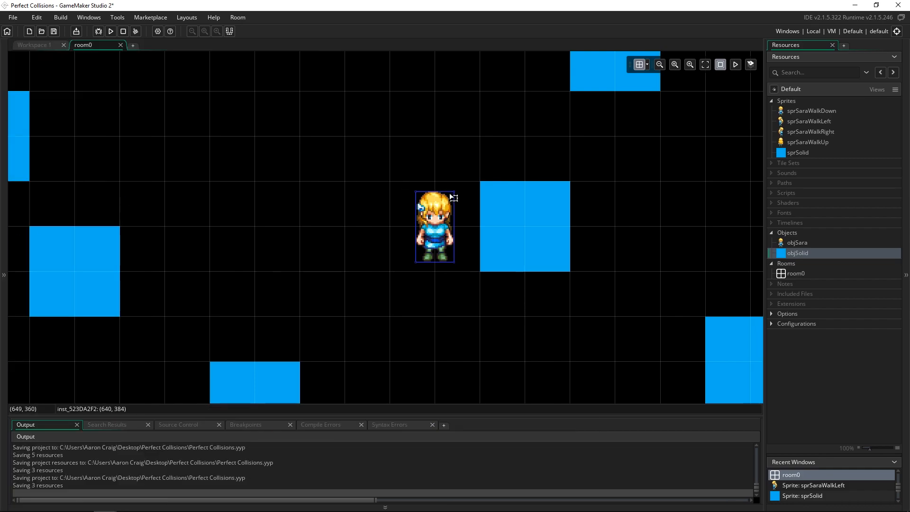
mouse_move(26, 82)
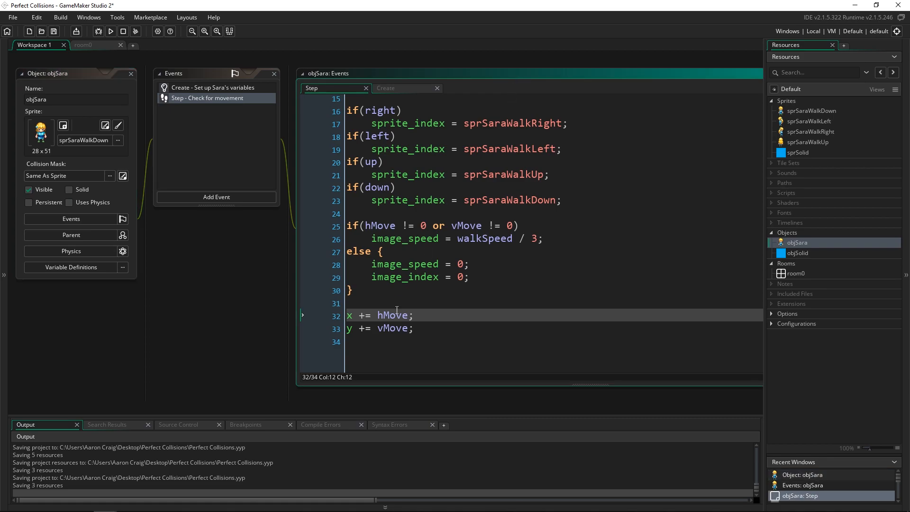
key("enter")
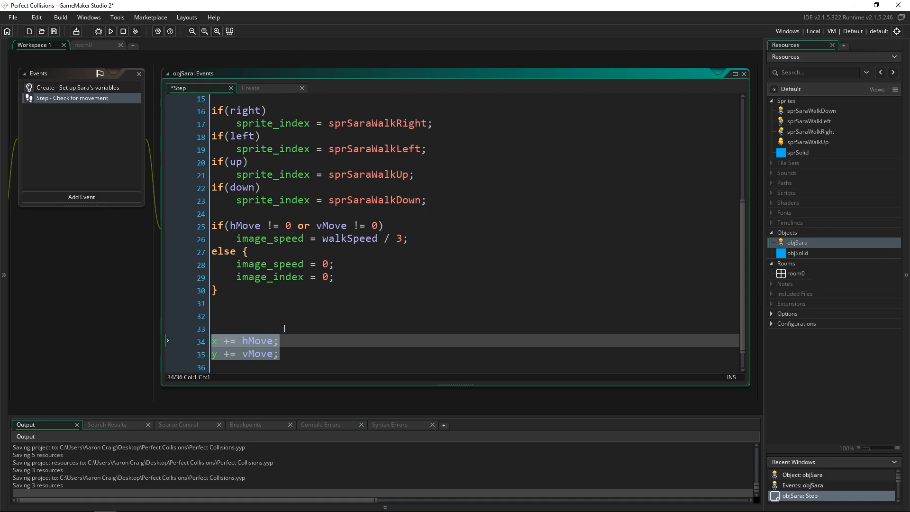
scroll("up", 3)
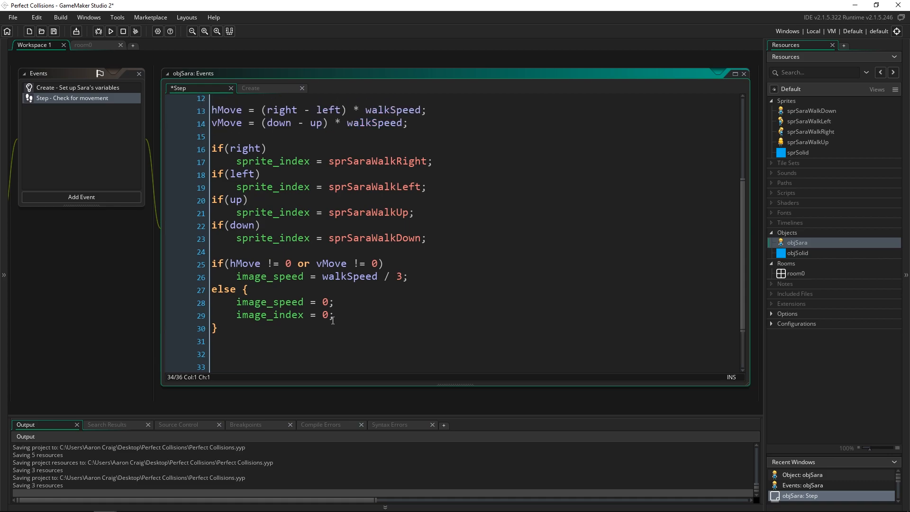
scroll("up", 3)
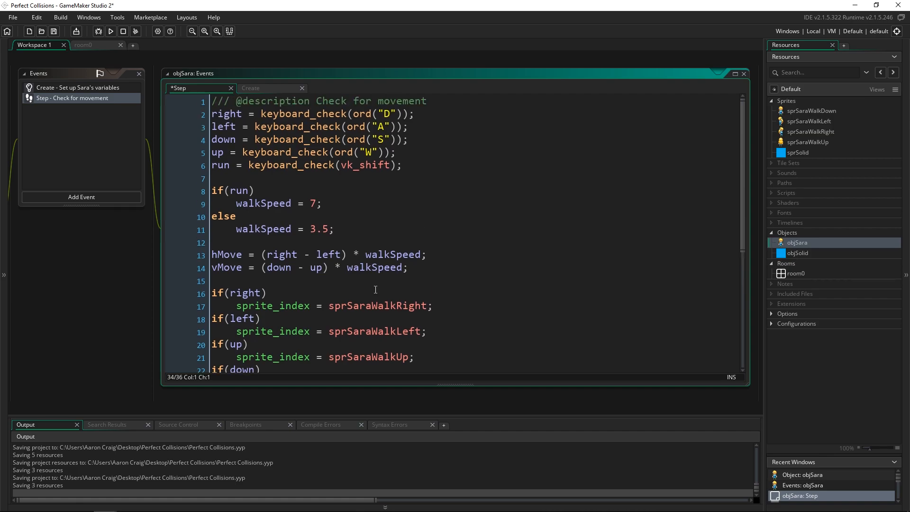
scroll("down", 3)
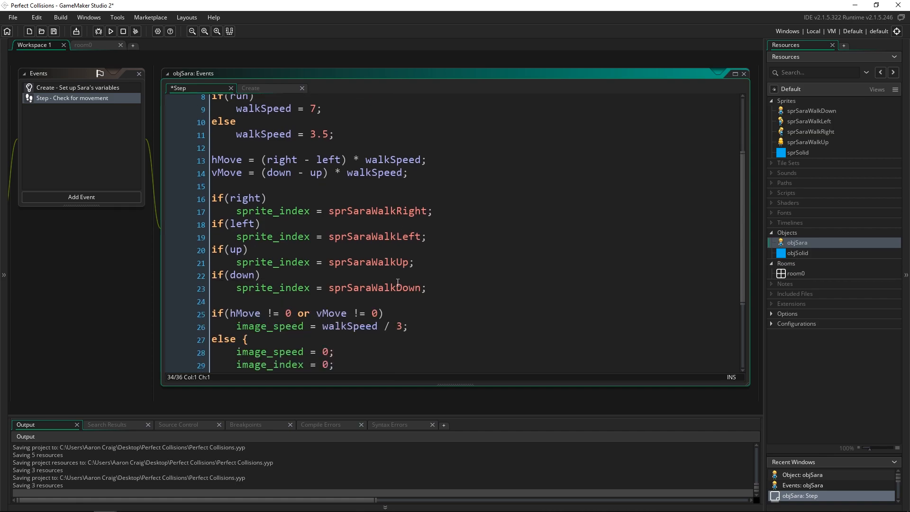
scroll("down", 3)
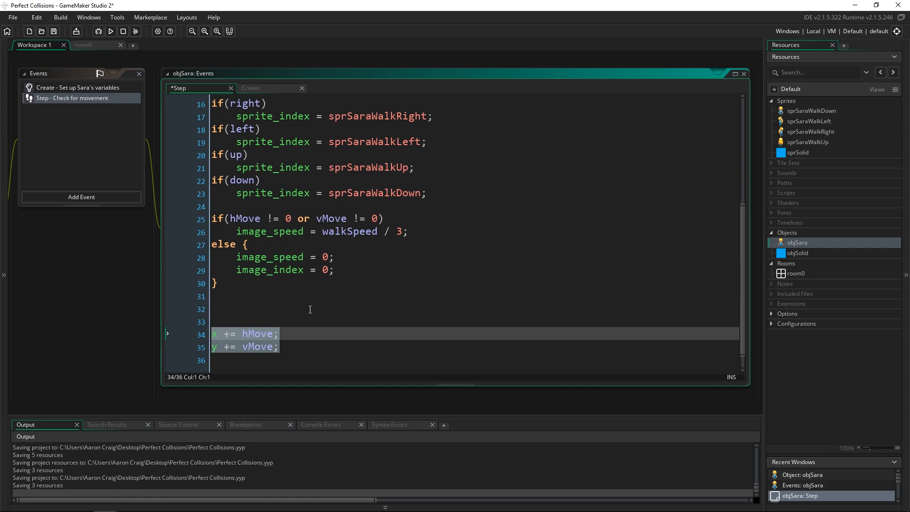
left_click(310, 308)
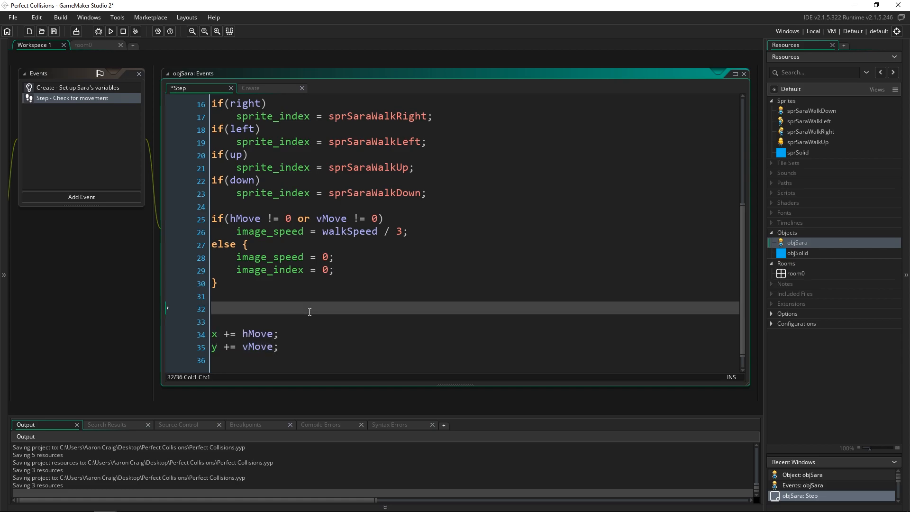
scroll("up", 3)
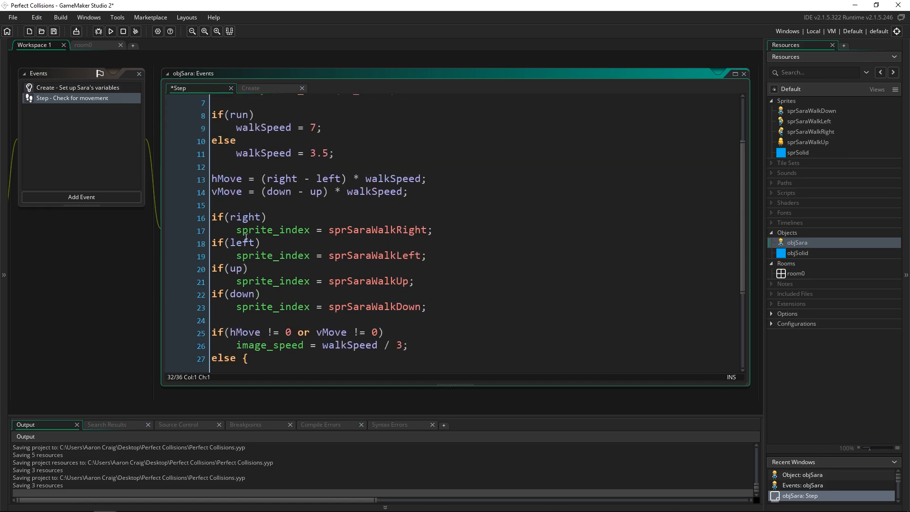
scroll("up", 3)
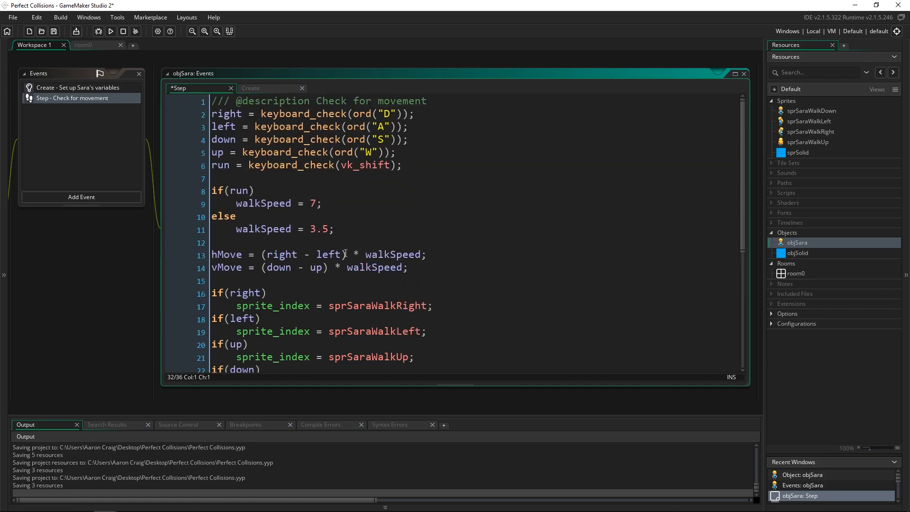
scroll("down", 3)
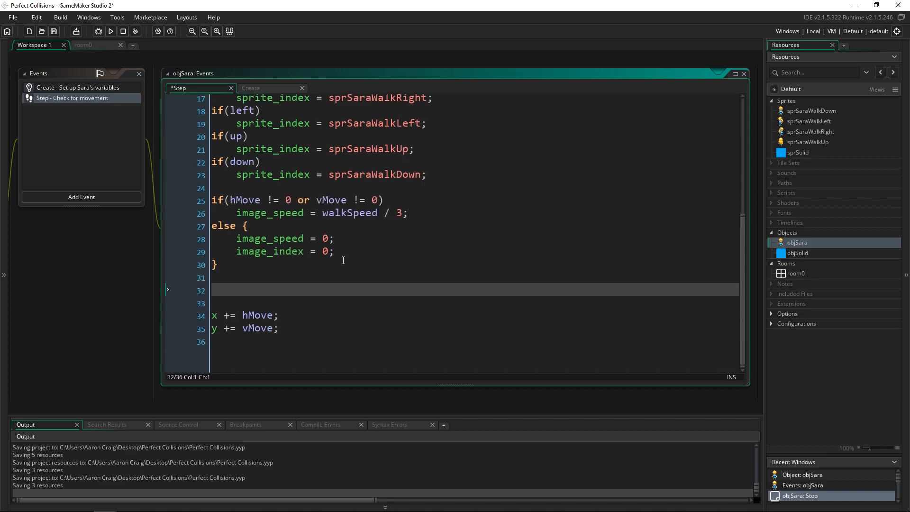
mouse_move(288, 289)
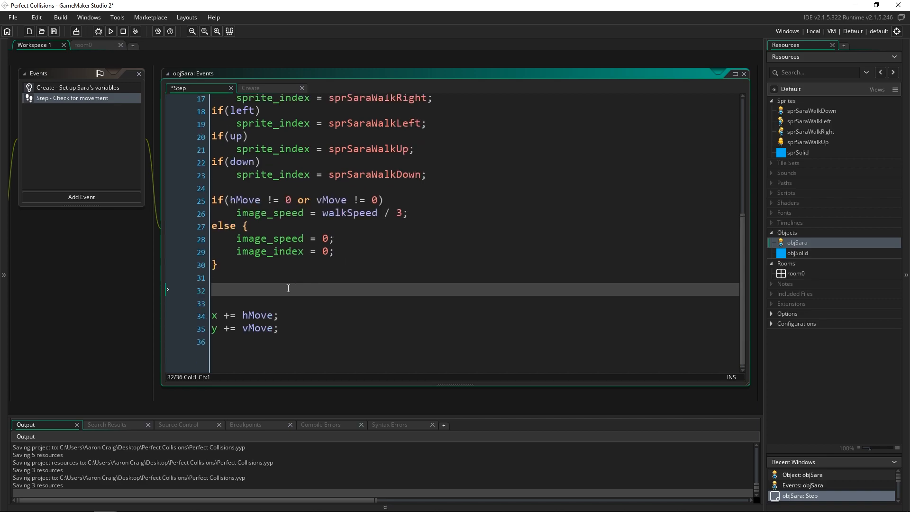
Step: Add a //Horizontal Collisions comment and begin an if(place_meeting( condition above x += hMove
type("//")
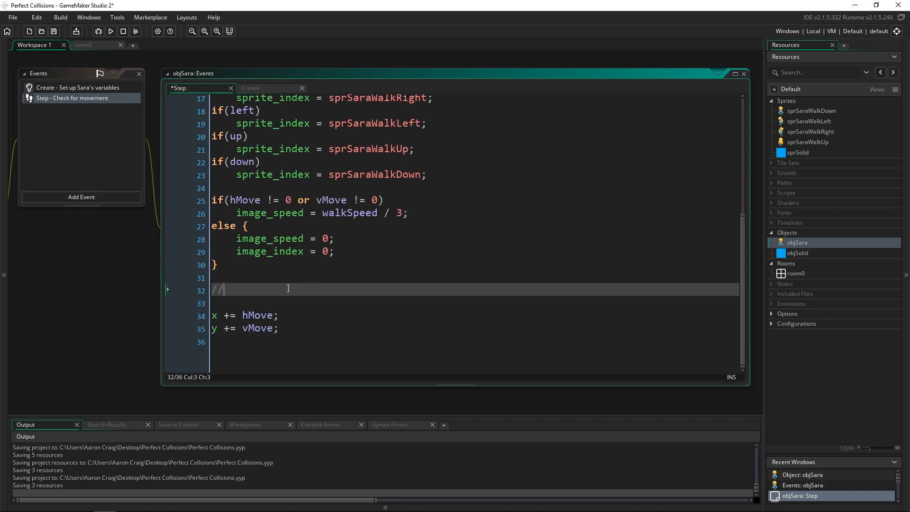
type("Horizontal Collisions")
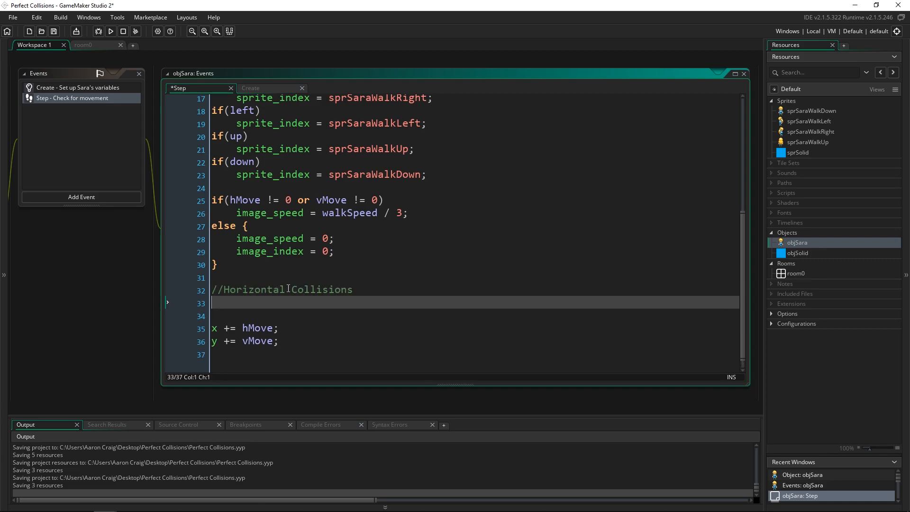
type("if")
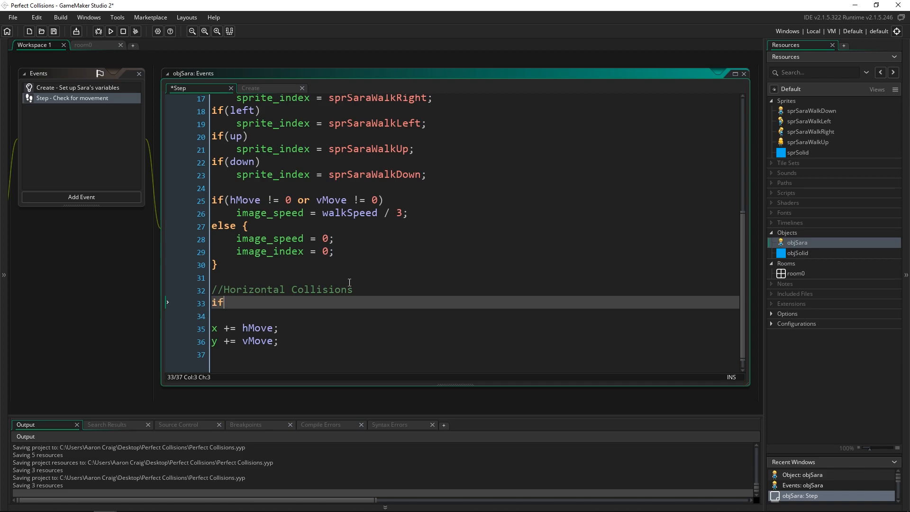
type("(place_meeting")
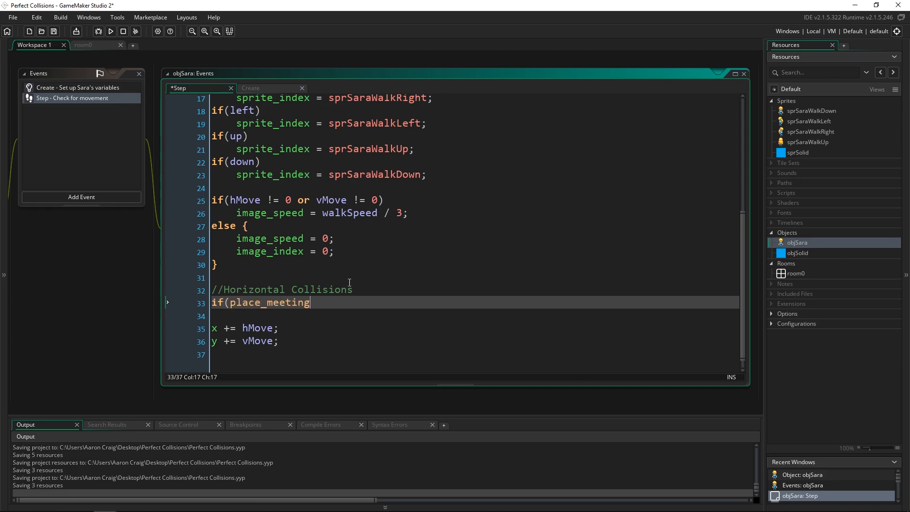
type("(")
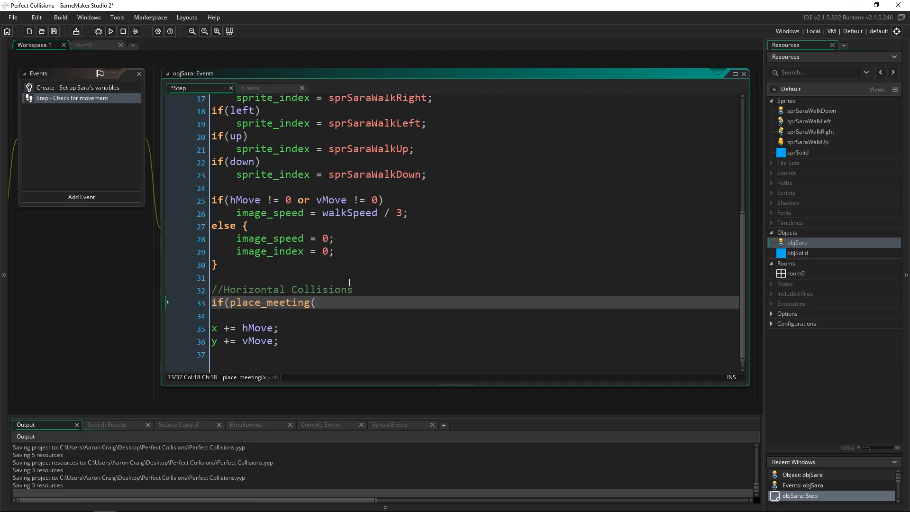
left_click(172, 329)
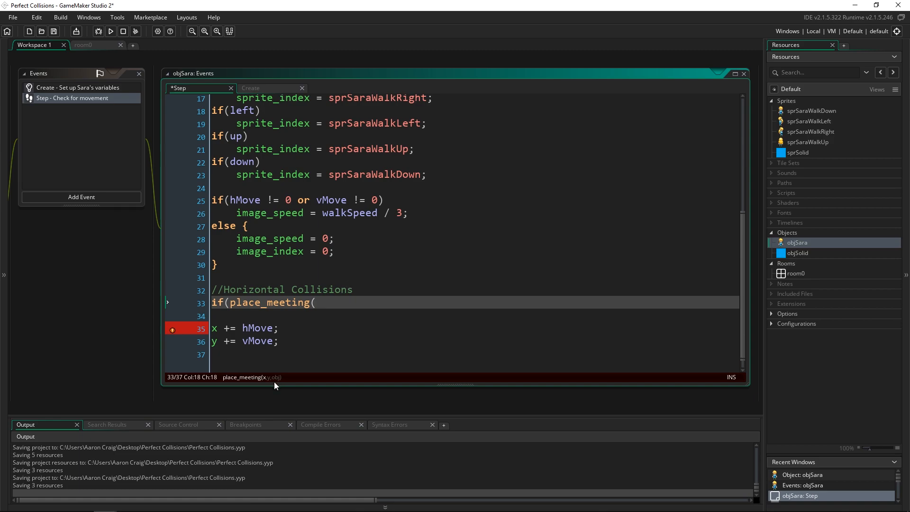
mouse_move(337, 303)
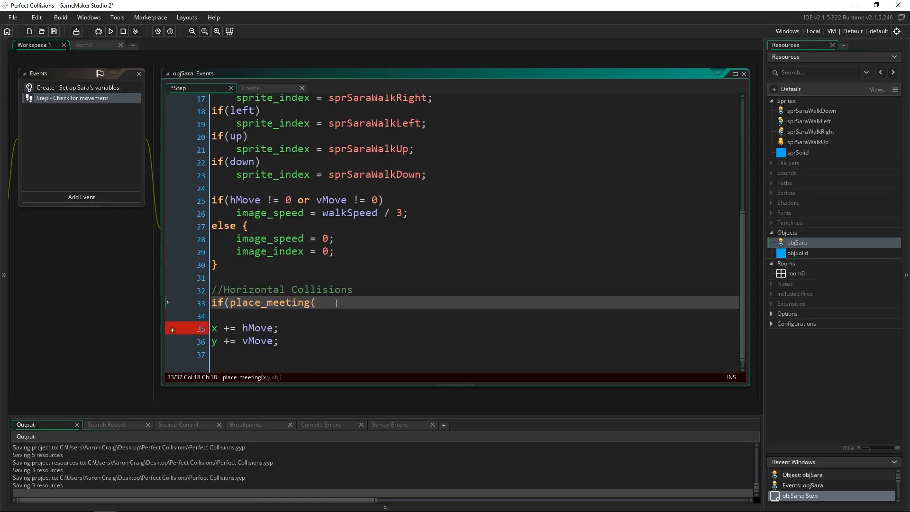
Step: Complete the condition as place_meeting(x + hMove, y, objSolid) with an empty block body
type("x")
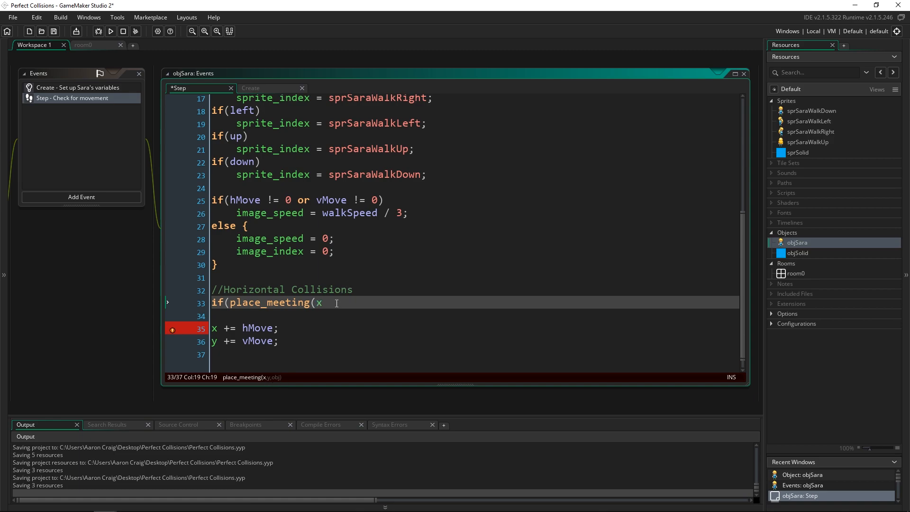
type("+")
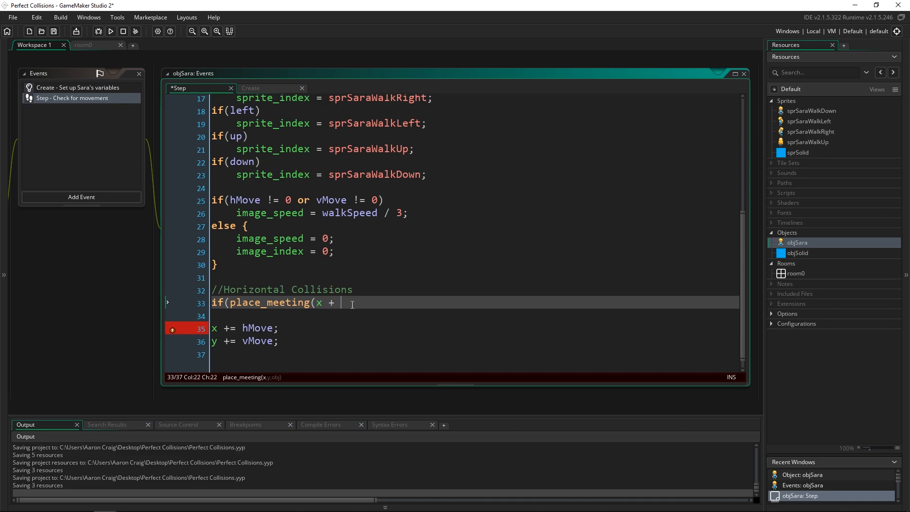
type("hMove")
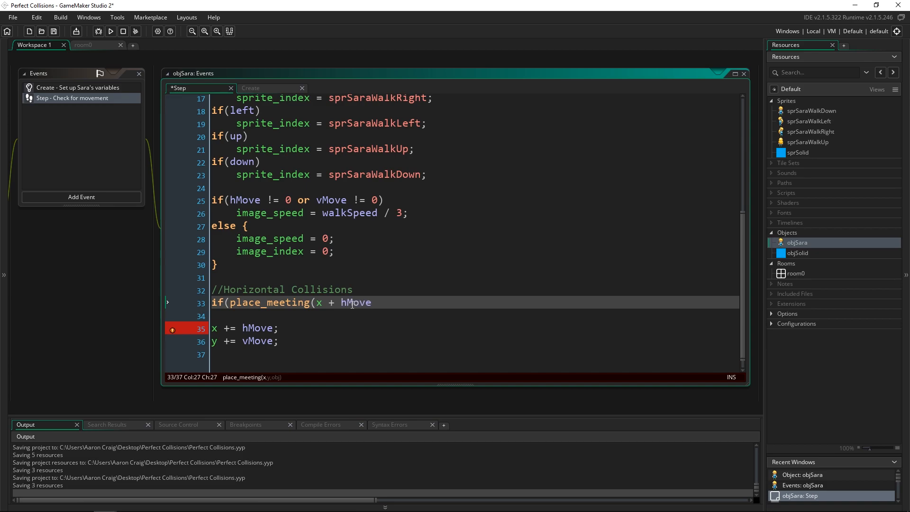
scroll("up", 3)
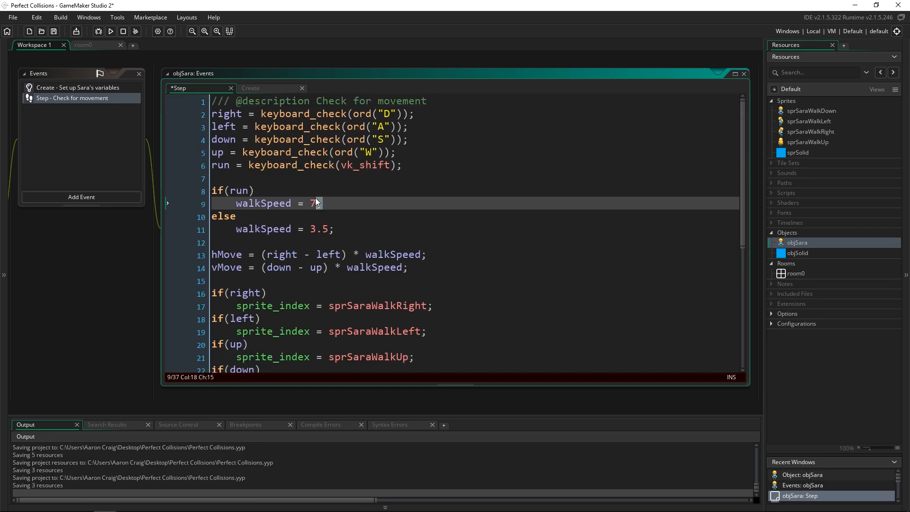
scroll("down", 3)
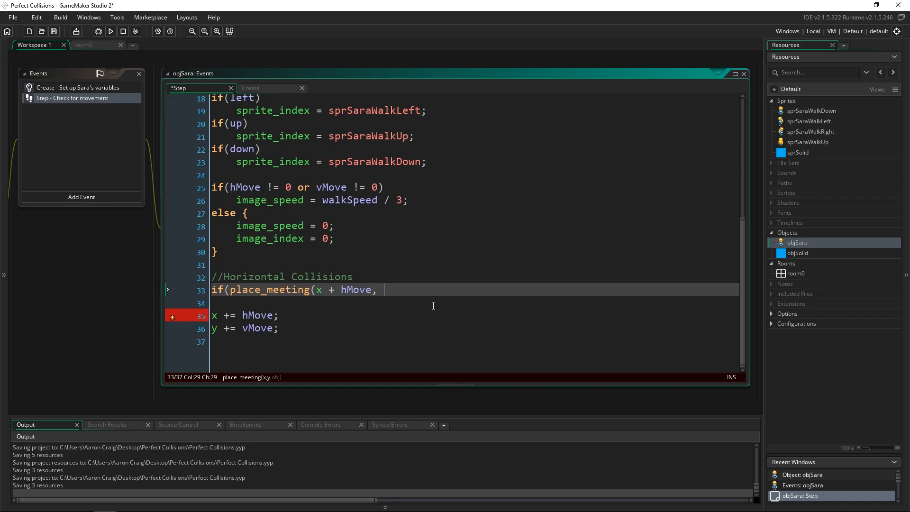
type("y")
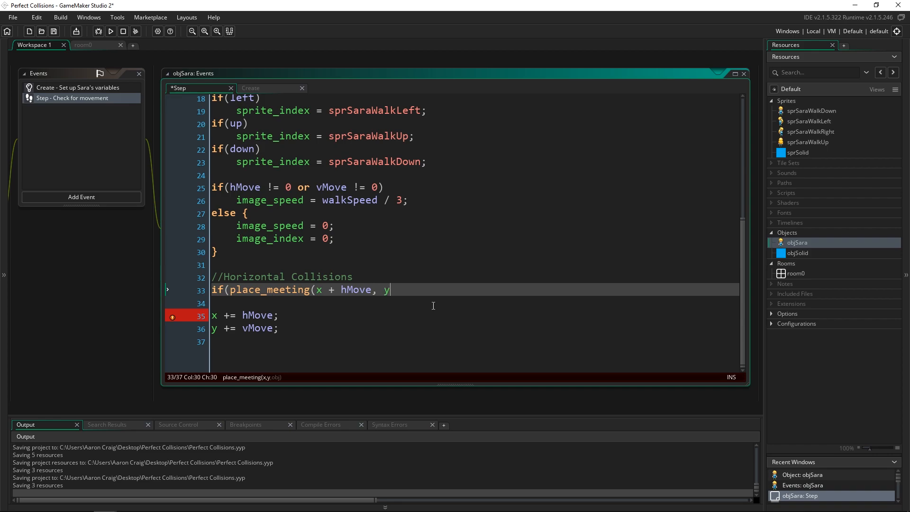
type(", objSolid)) {")
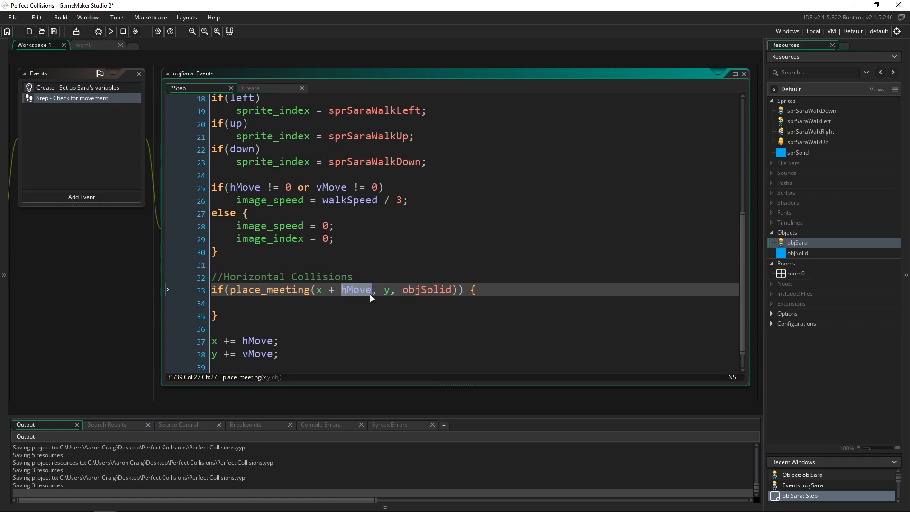
left_click(347, 304)
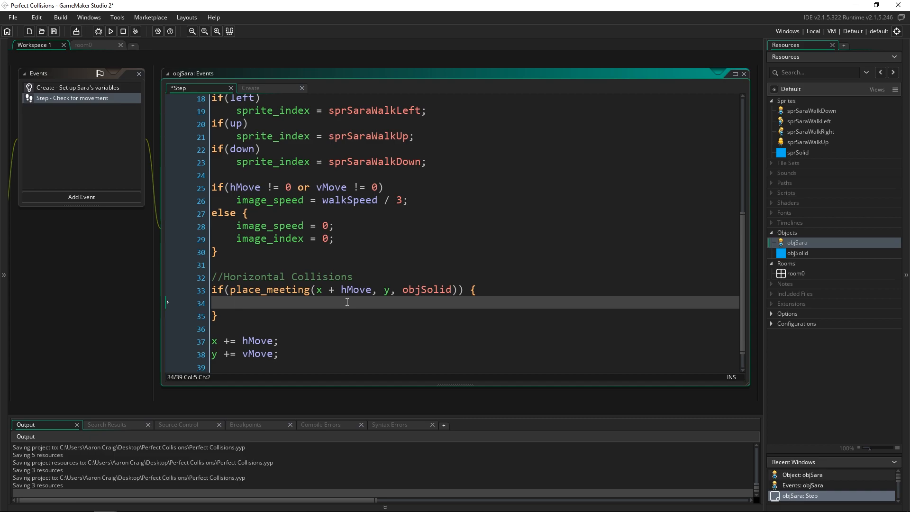
Step: Write while(!place_meeting(x + sign(hMove), y, objSolid)) inside the horizontal collision block
type("while(")
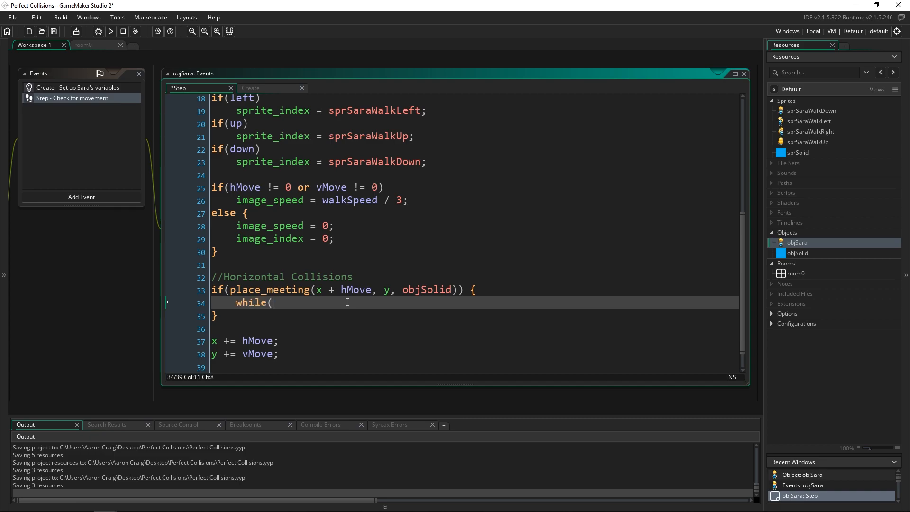
type("!")
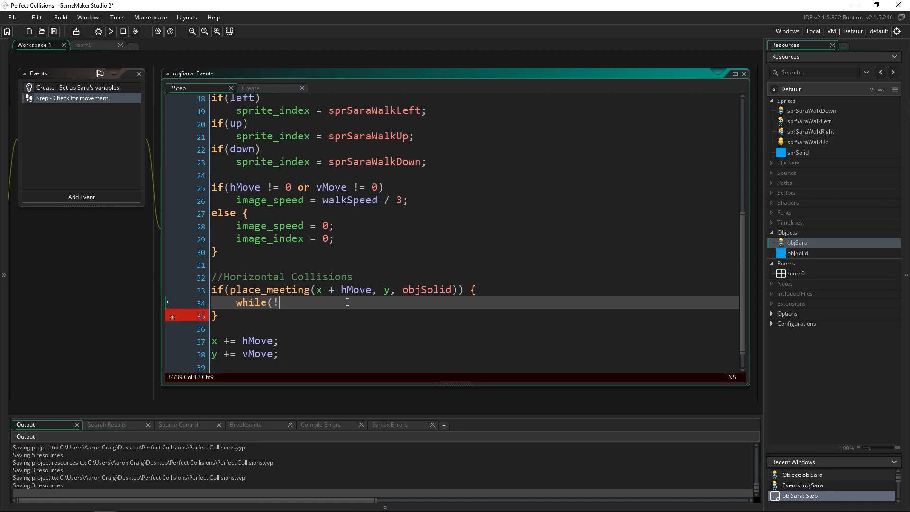
type("place_meeting")
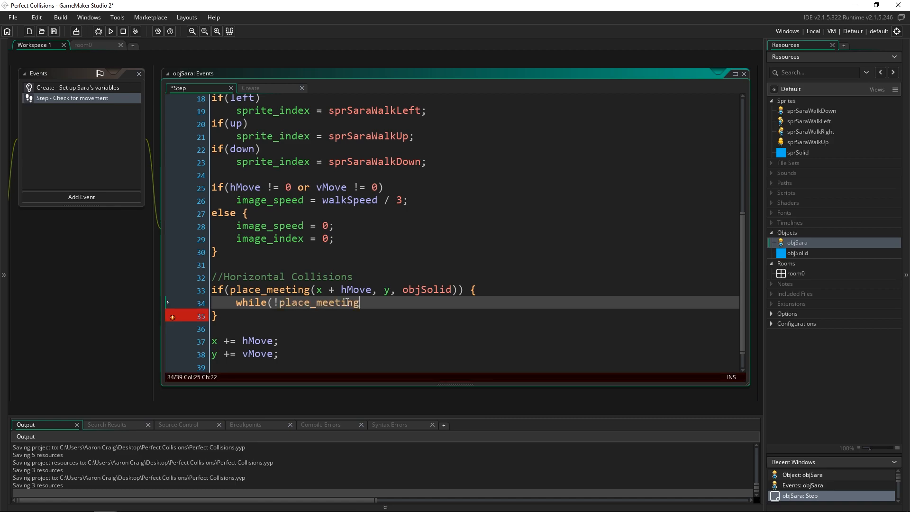
type("(")
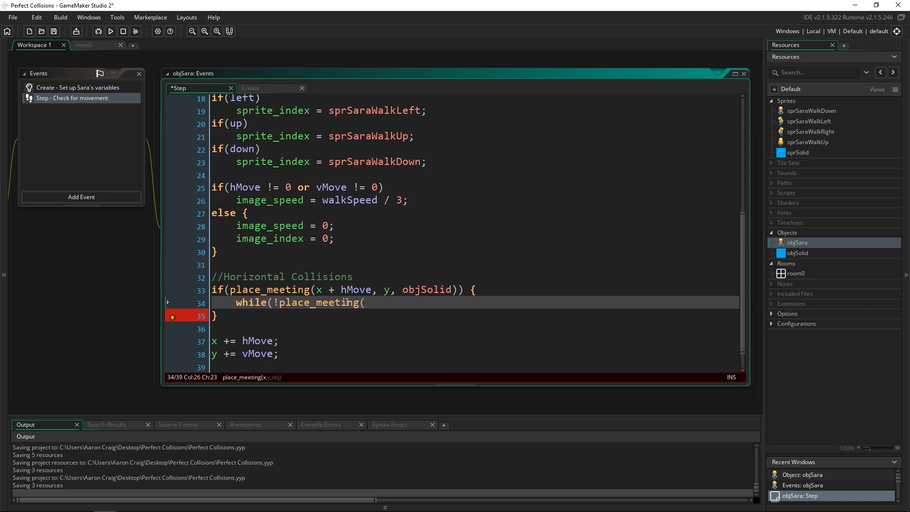
type("x +")
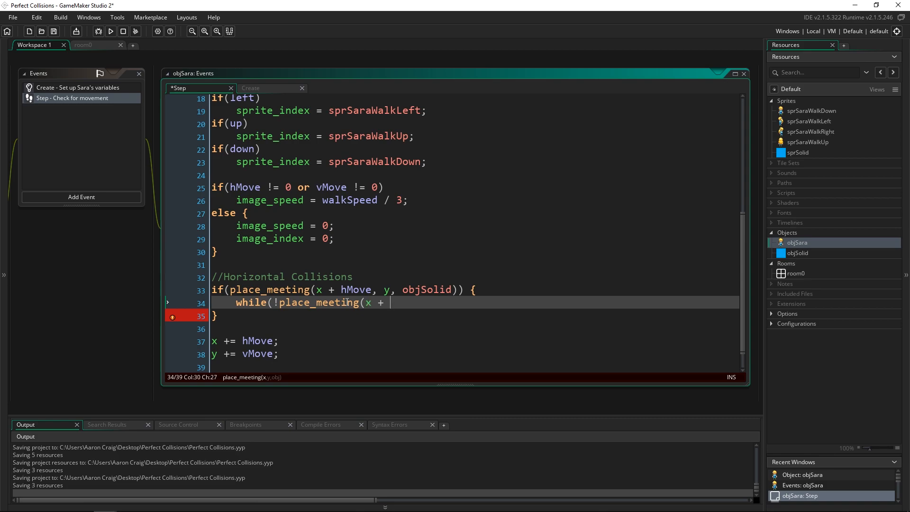
type("sign(")
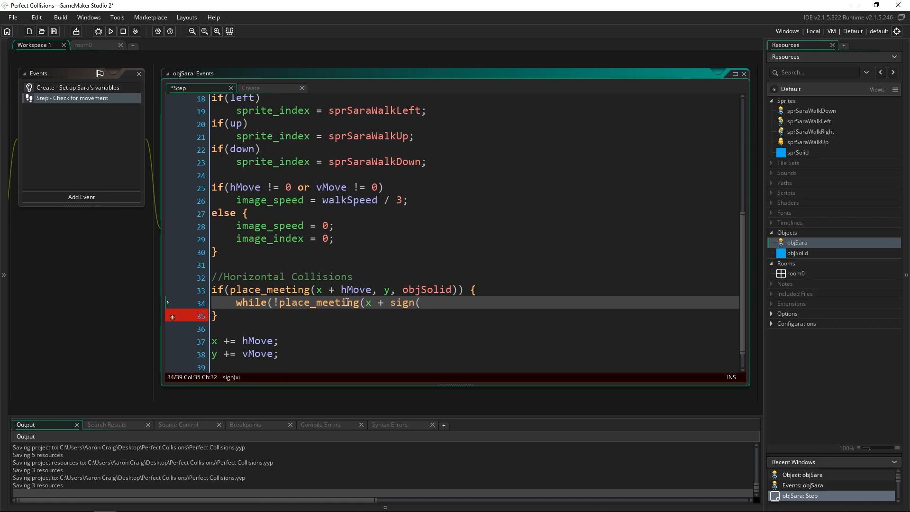
type("hMove)")
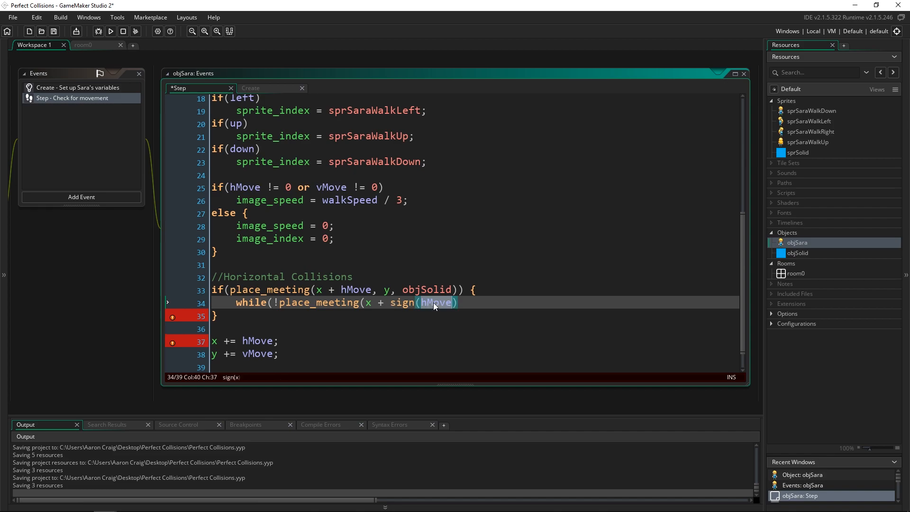
scroll("up", 3)
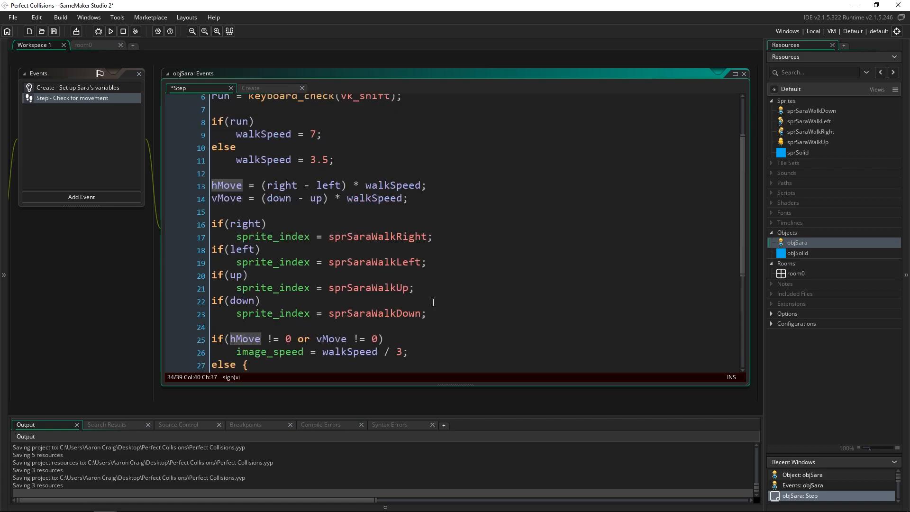
scroll("up", 3)
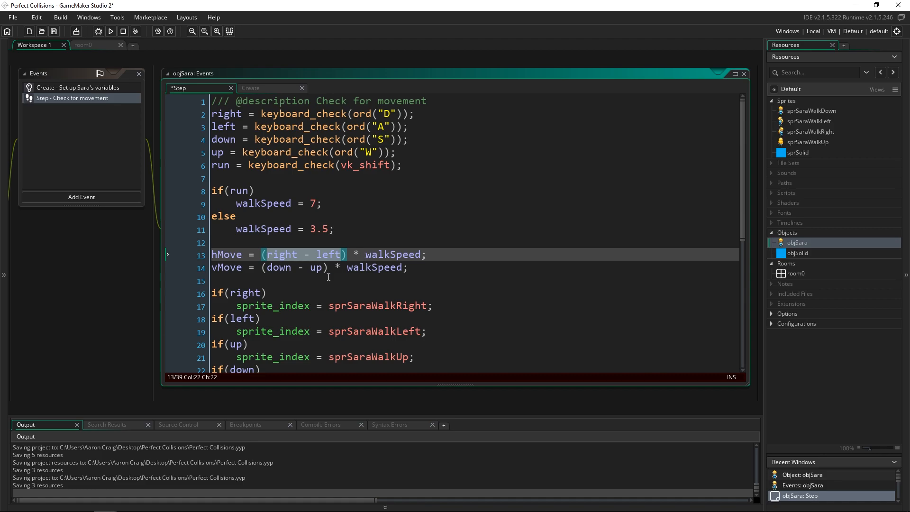
mouse_move(324, 260)
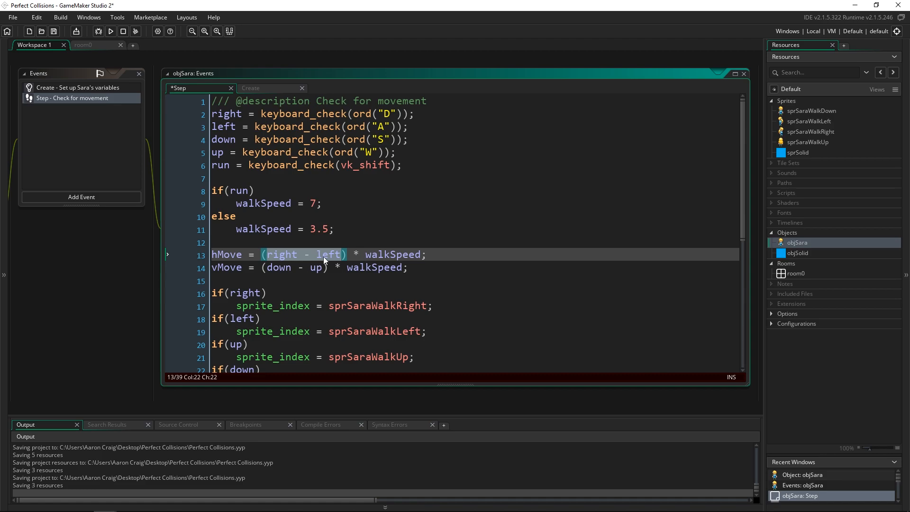
scroll("down", 3)
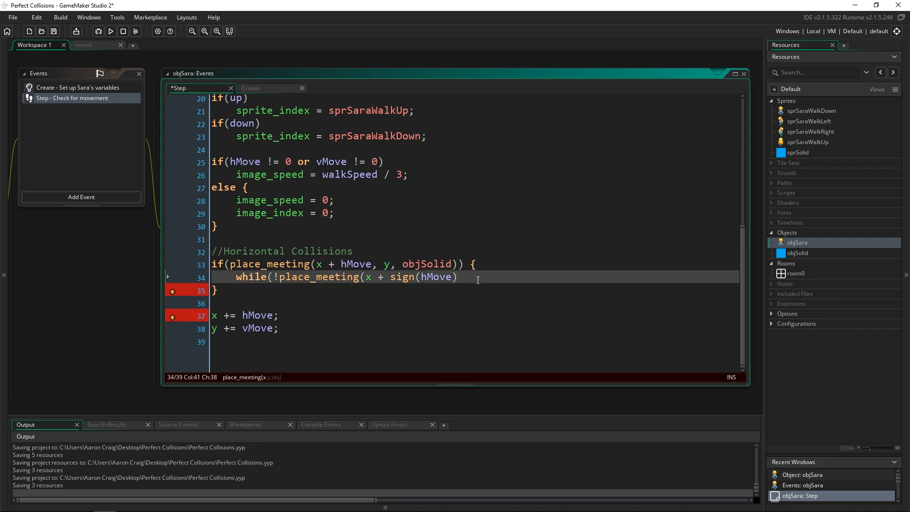
type(", y, ob")
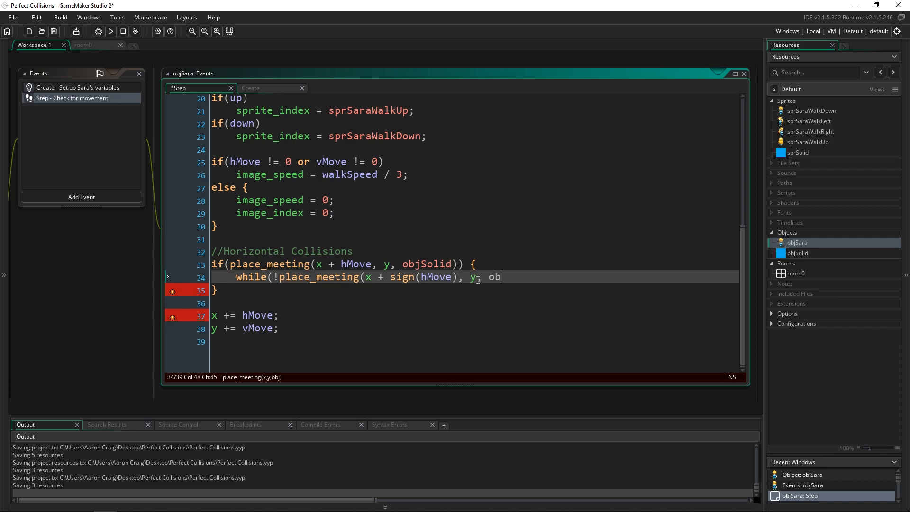
type("jSolid))")
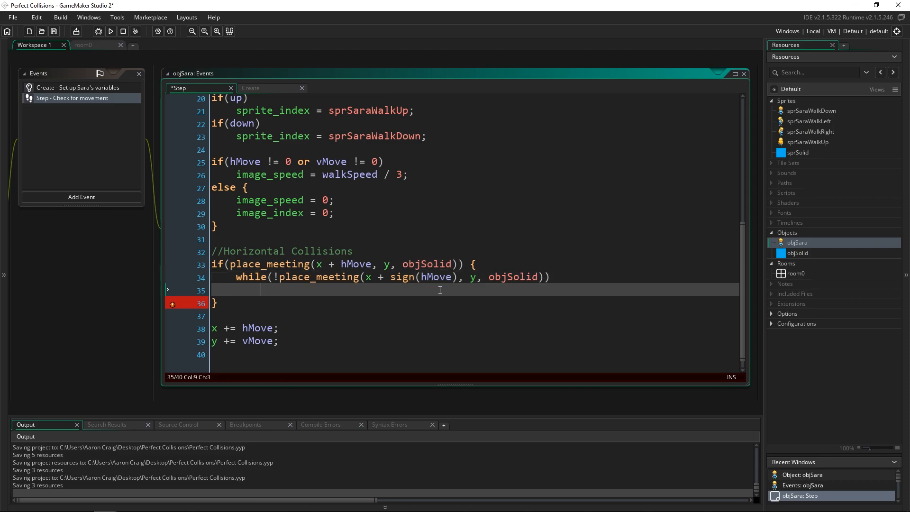
Step: Make the while loop body x += sign(hMove); and start a new line after it
type("x")
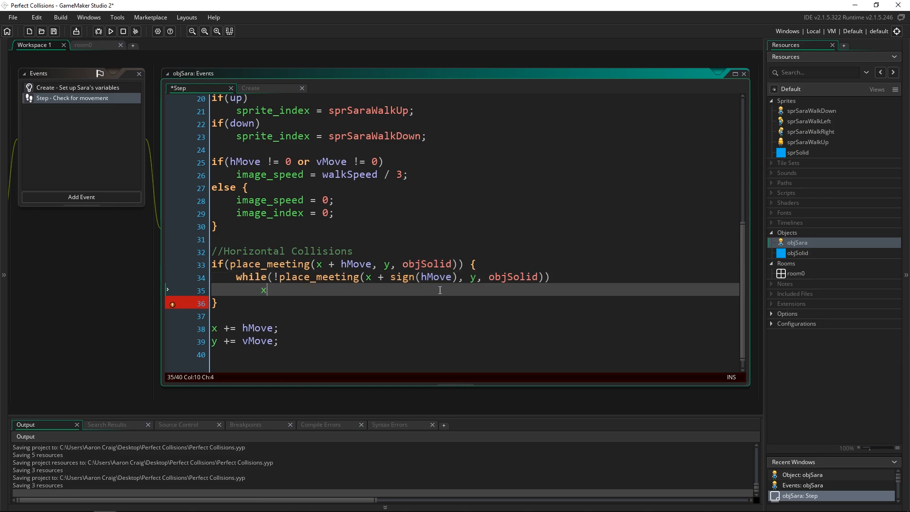
type("+=")
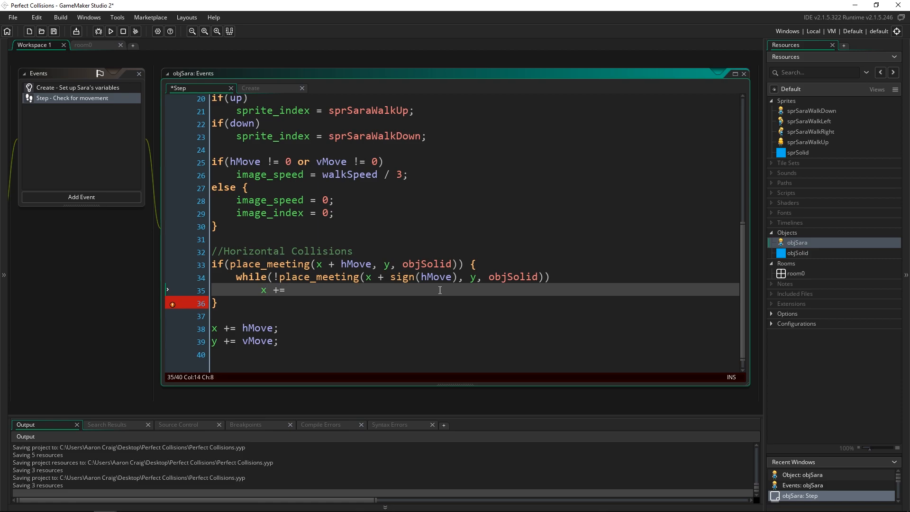
type("sign(hMove);")
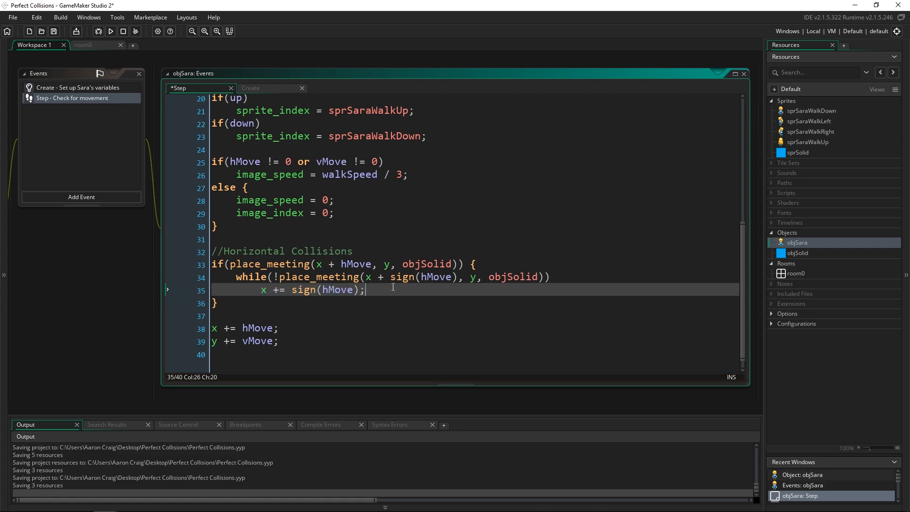
key("enter")
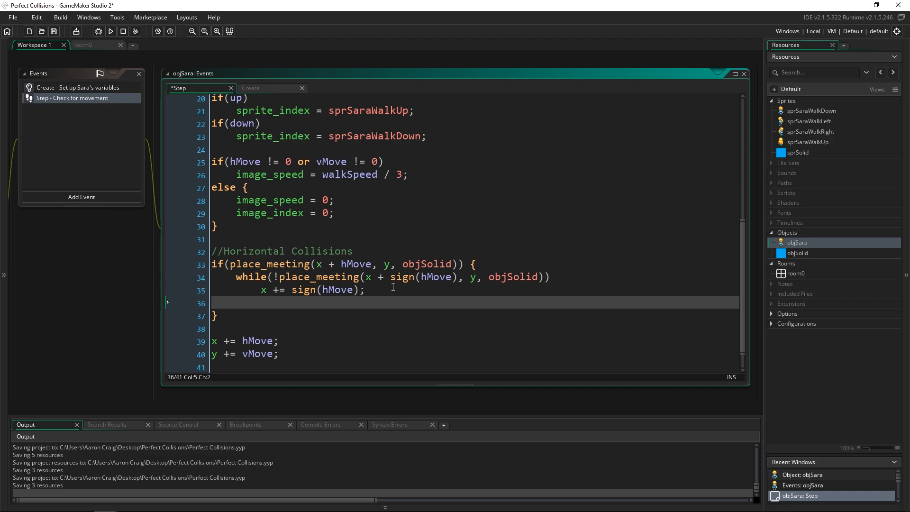
Step: Add hMove = 0; inside the horizontal collision block after the loop
type("h")
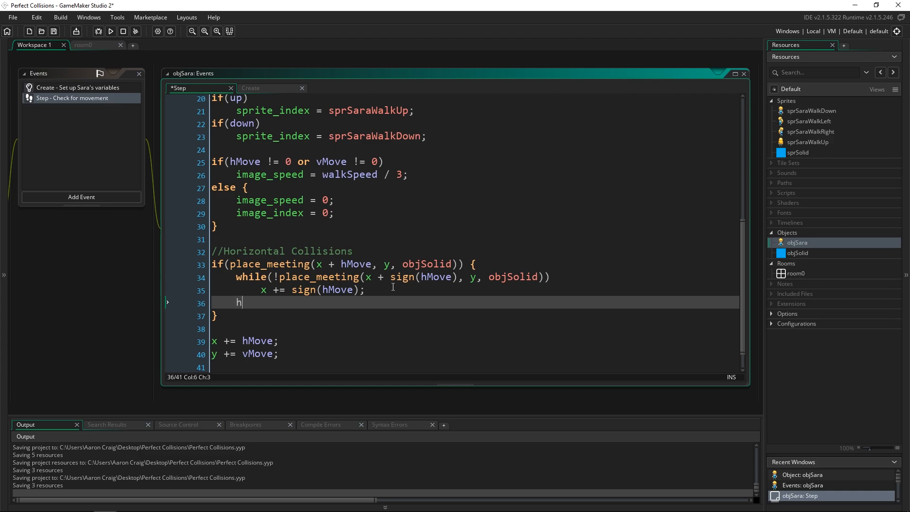
type("Move = 0")
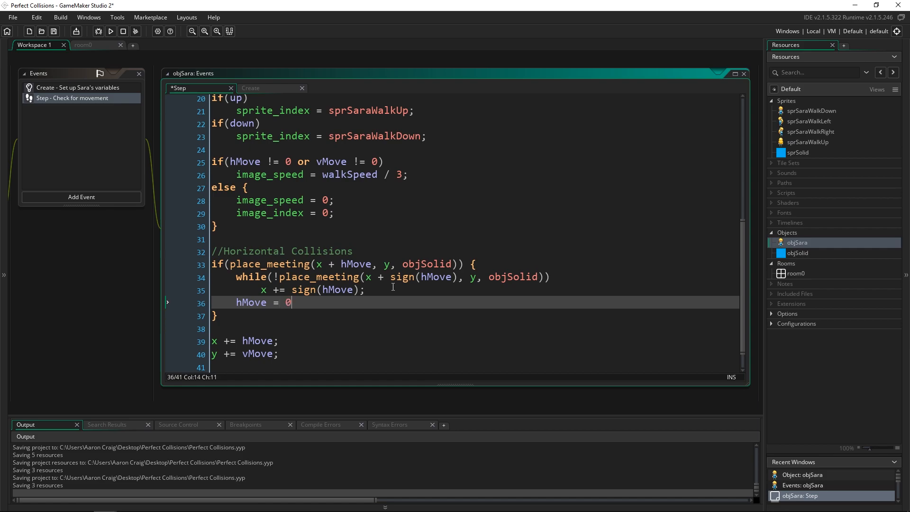
type(";")
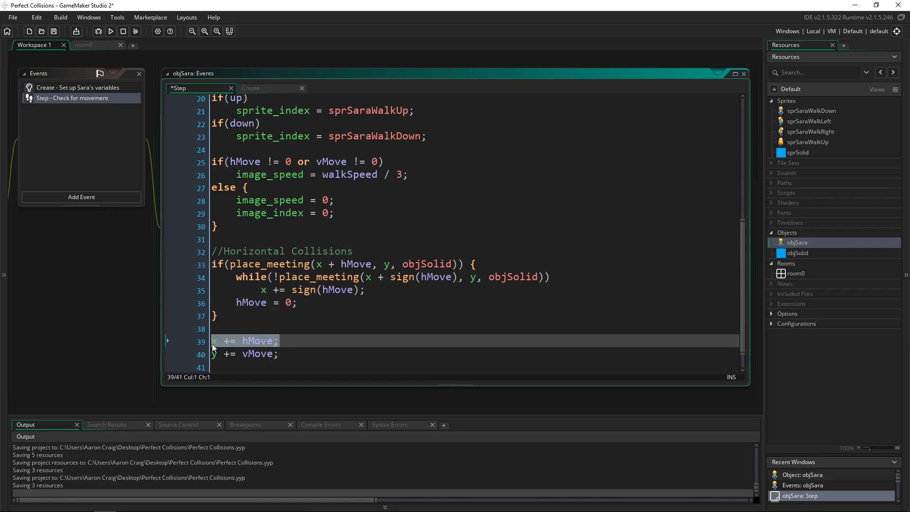
left_click(296, 302)
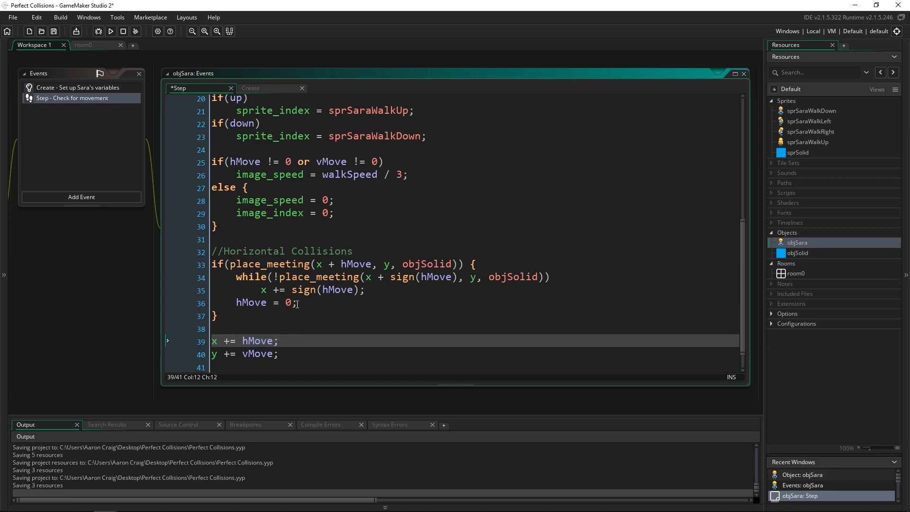
left_click(299, 302)
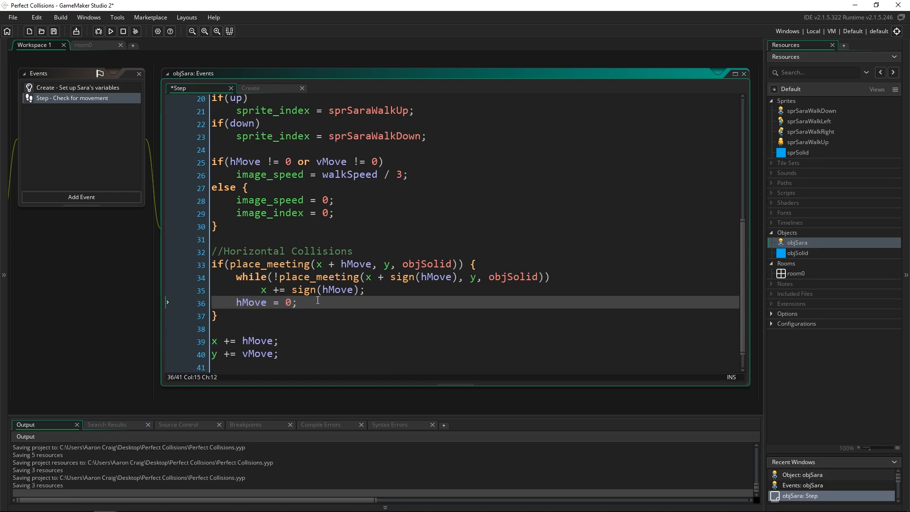
Step: Run the game to test Sara against the blue solids, then close the game window
left_click(110, 31)
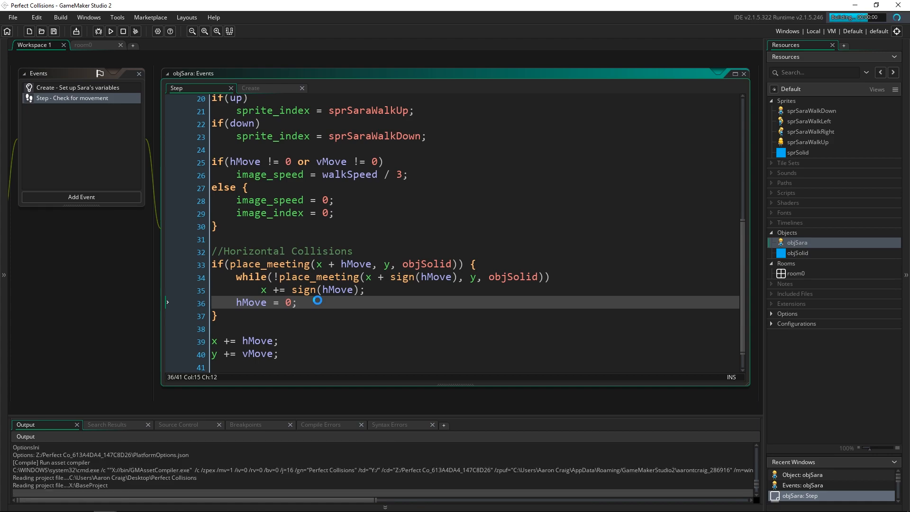
left_click(110, 31)
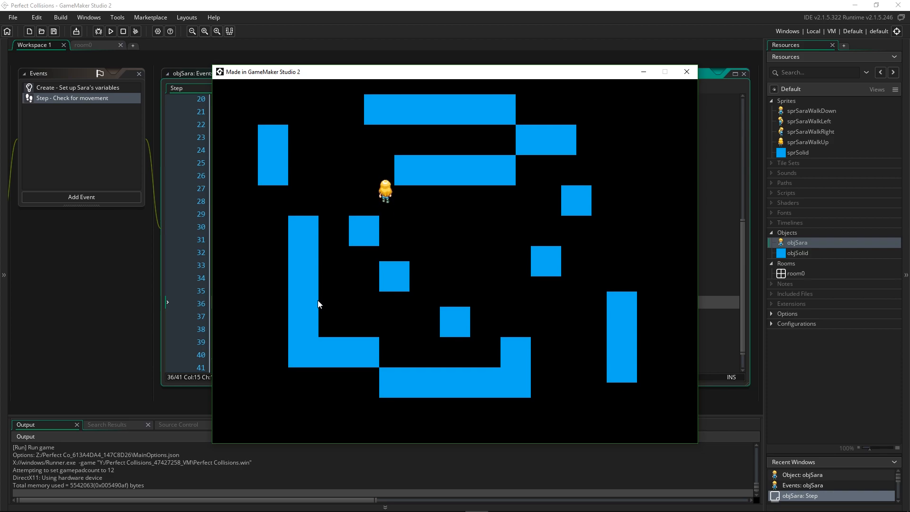
left_click(687, 71)
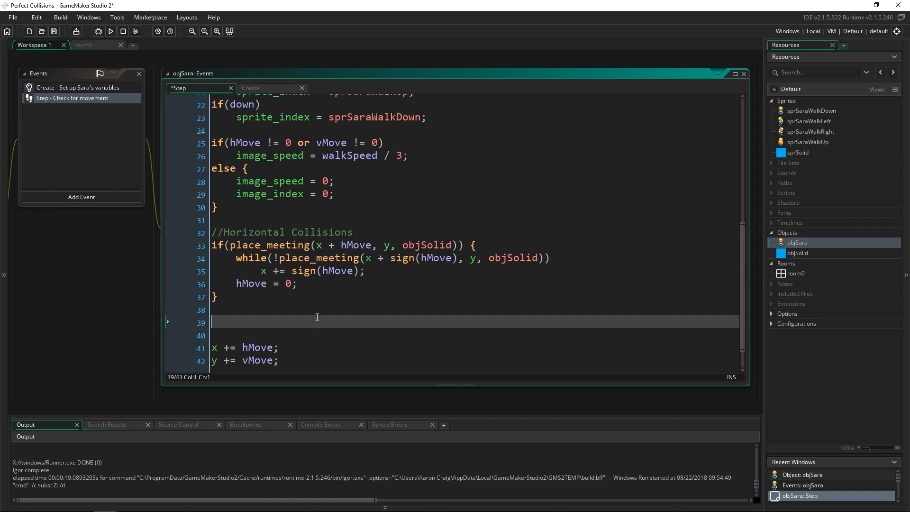
Step: Add a //Vertical Collisions comment and if(place_meeting(x, y + vMove, objSolid)) block
type("//Veri")
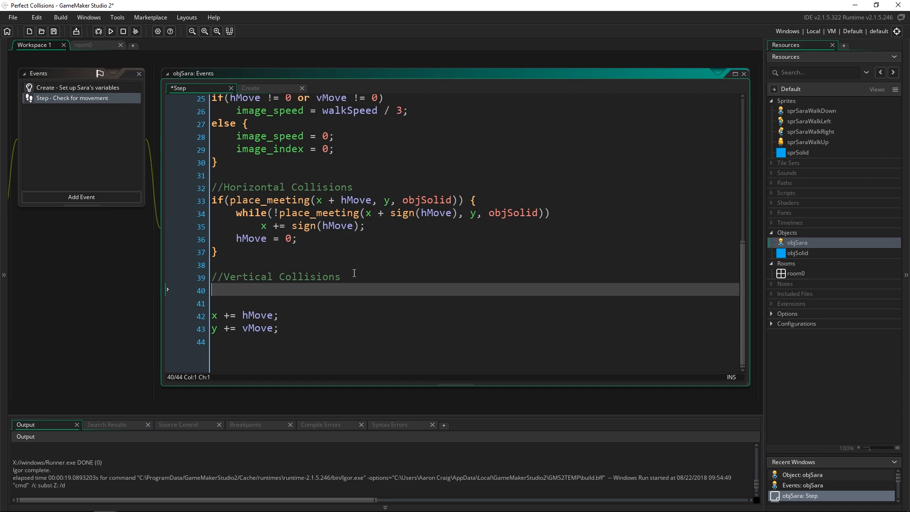
mouse_move(428, 244)
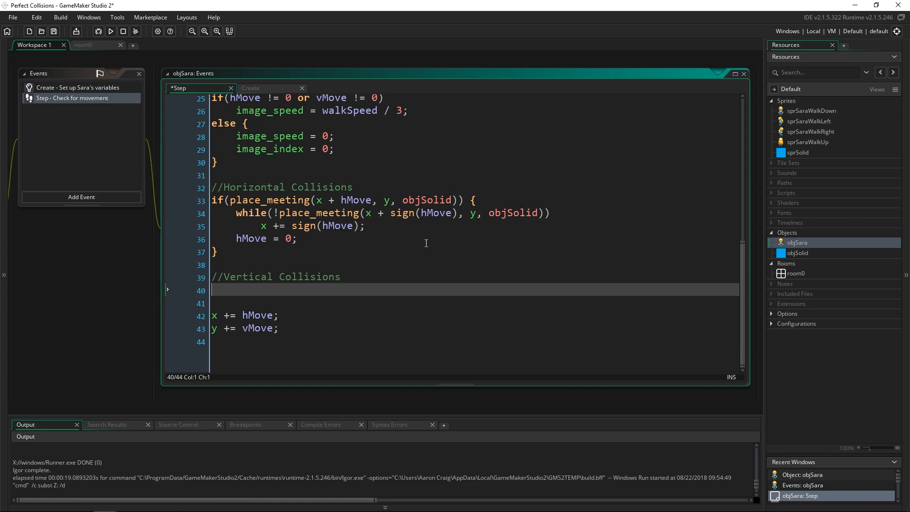
type("if(p")
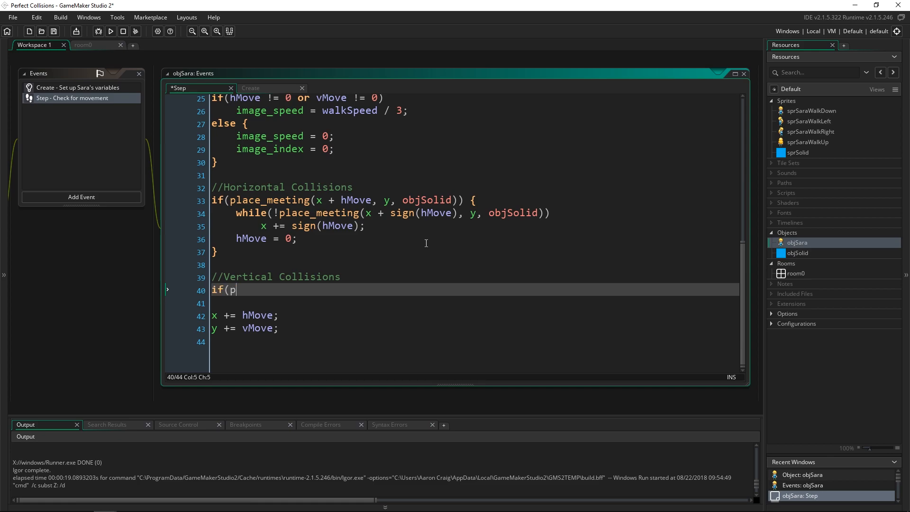
type("lace_meeting(x, y")
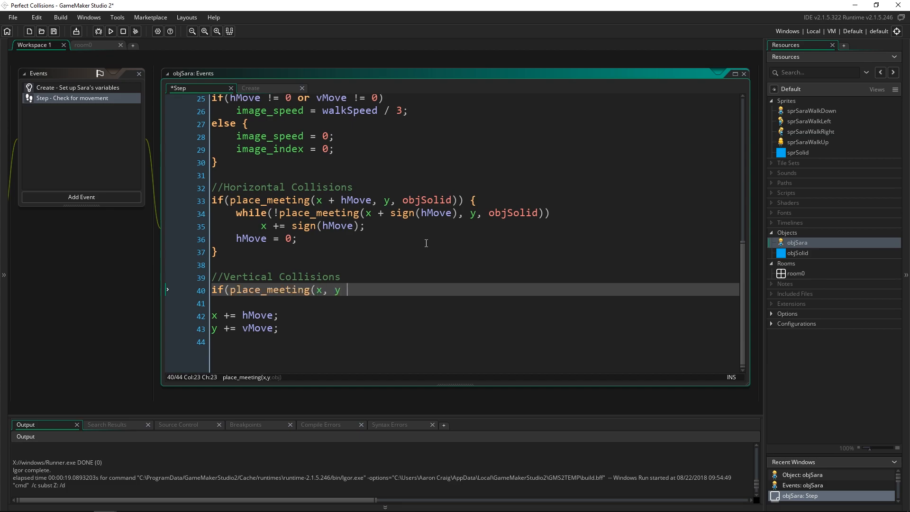
type("+ vMove")
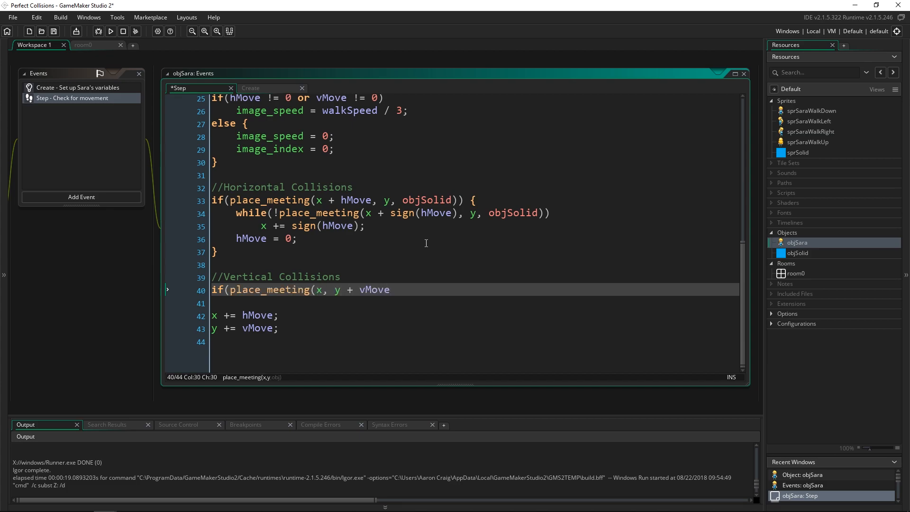
type(", objSolid)) {")
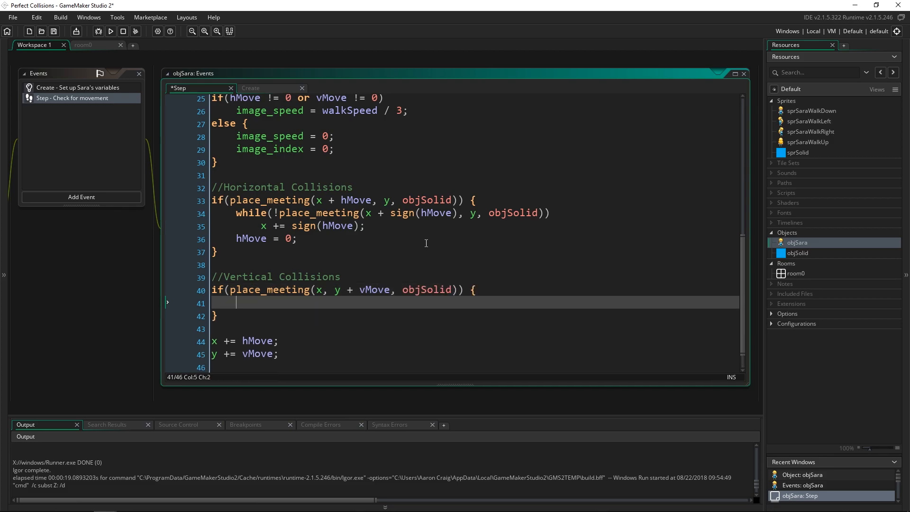
Step: Add while(!place_meeting(x, y + sign(vMove), objSolid)) stepping y += sign(vMove), then vMove = 0;
type("while(!p")
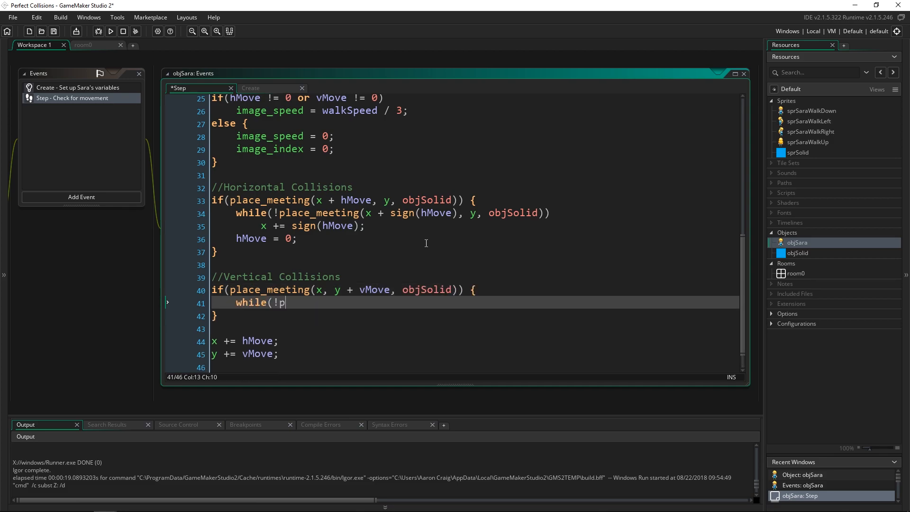
type("lace_meeting(x,")
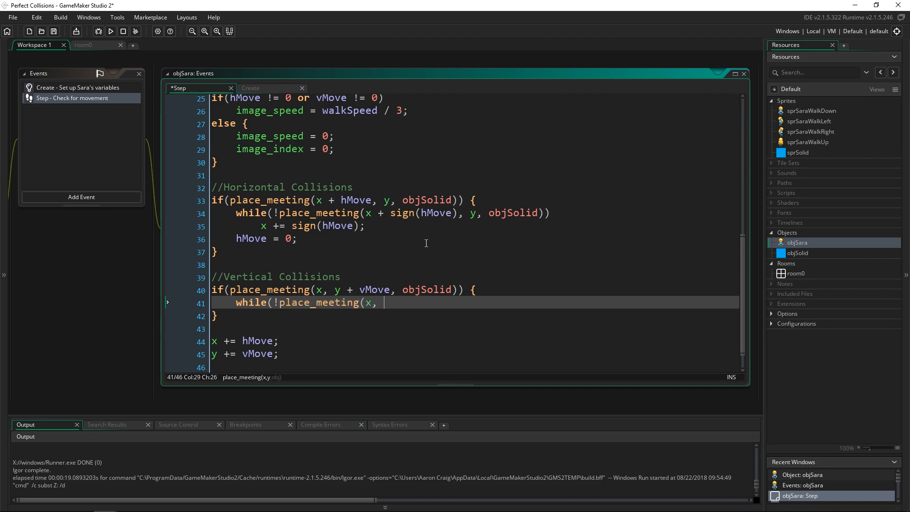
type("y + sign")
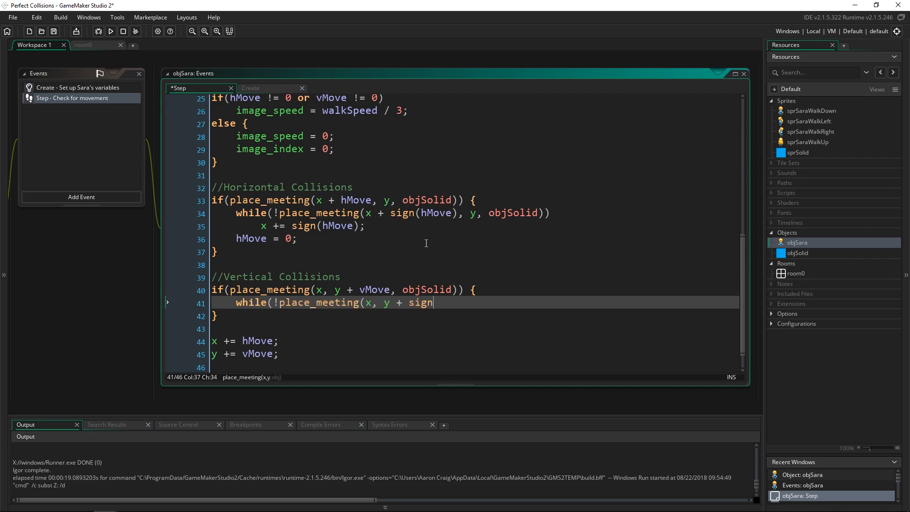
type("(vMove)")
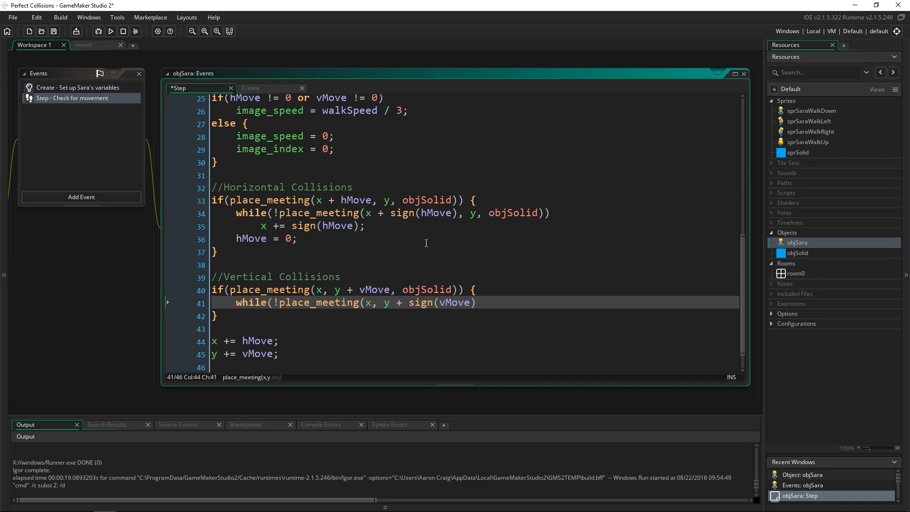
type(", objSolid))")
type("y")
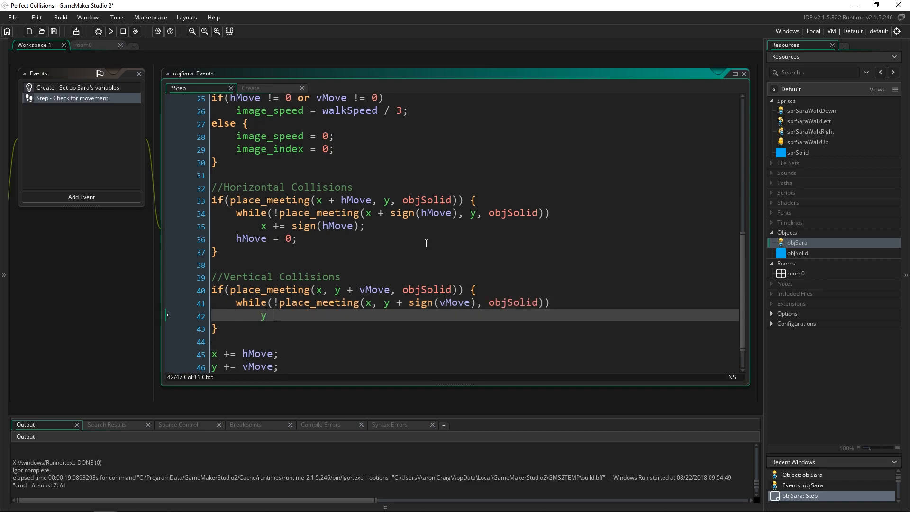
type("+= sign(vMove);")
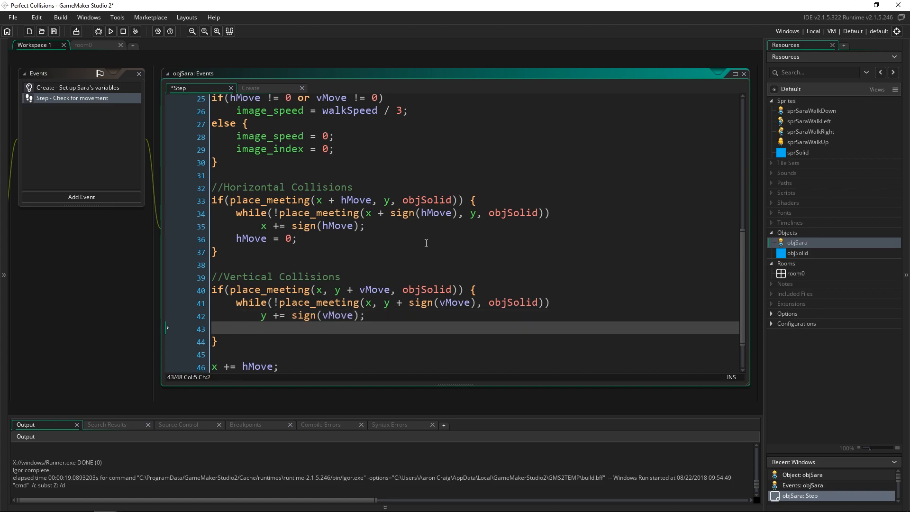
type("vMove = 0;")
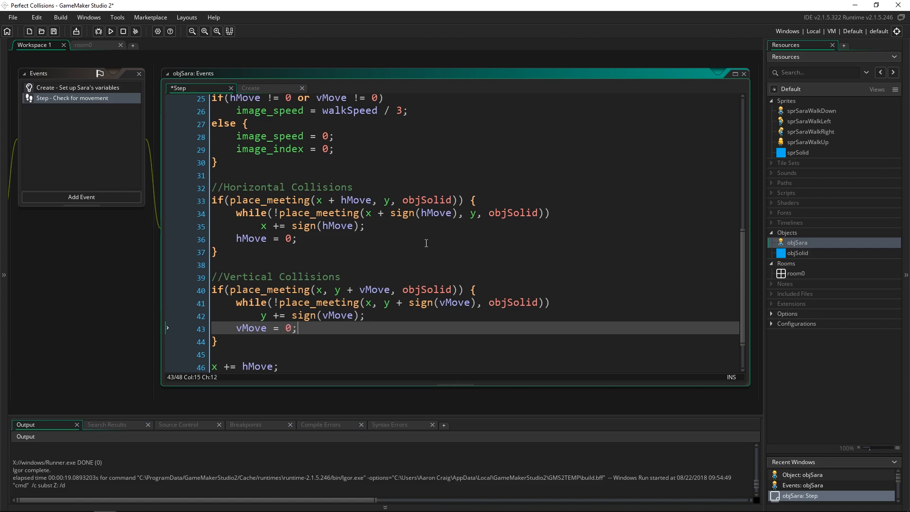
scroll("down", 3)
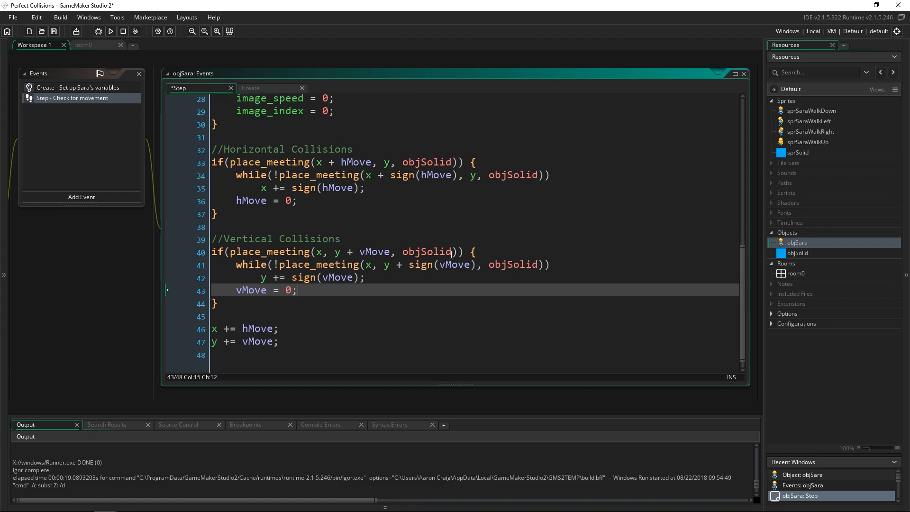
Step: Run the game, move Sara down into the solids to test both directions, then stop it
left_click(110, 31)
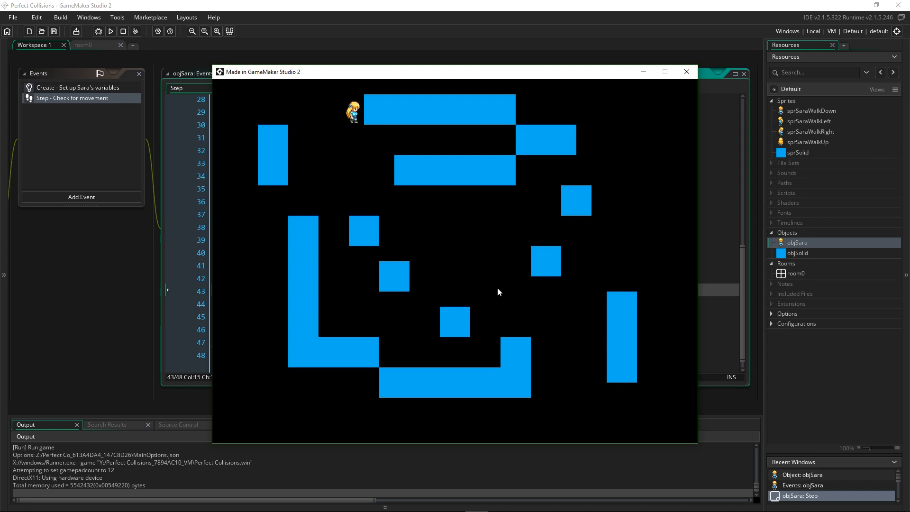
key("Down")
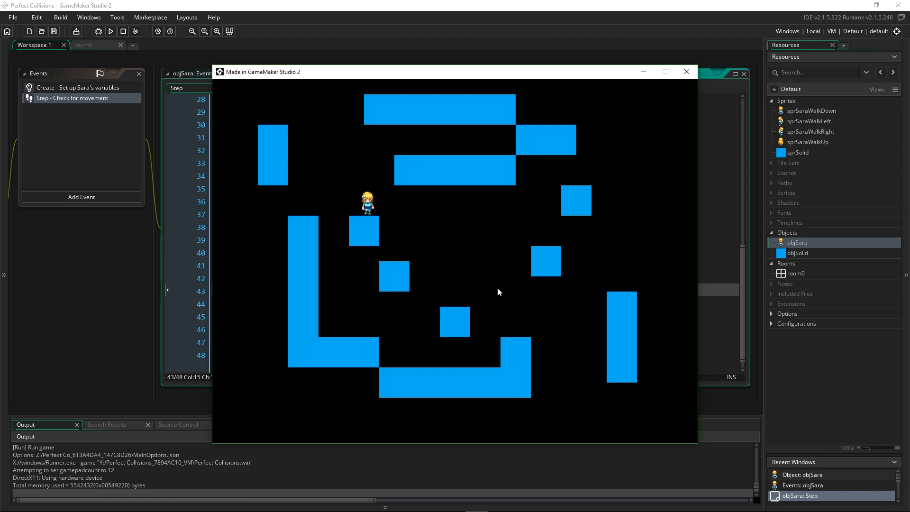
mouse_move(686, 71)
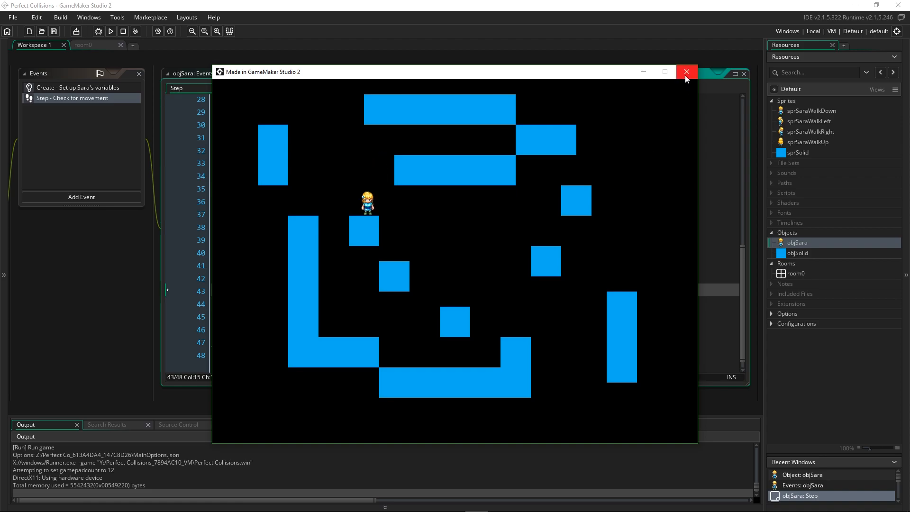
left_click(687, 71)
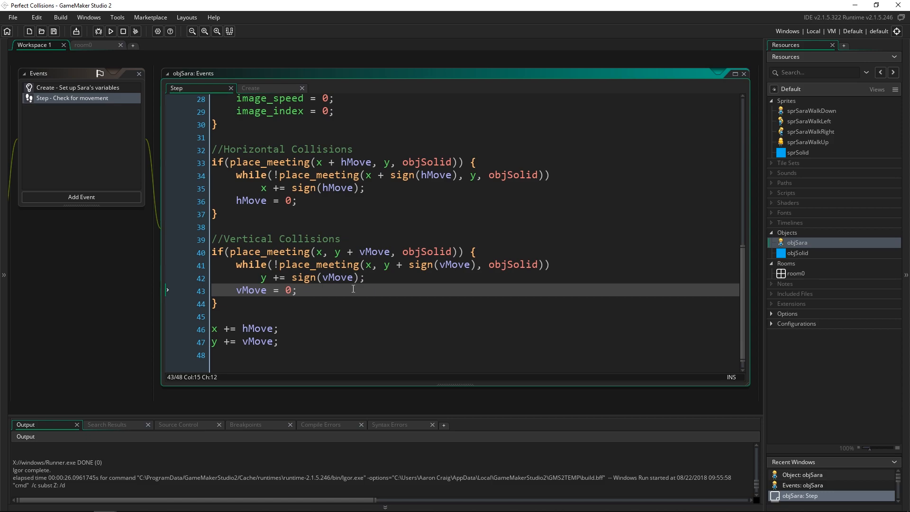
mouse_move(348, 297)
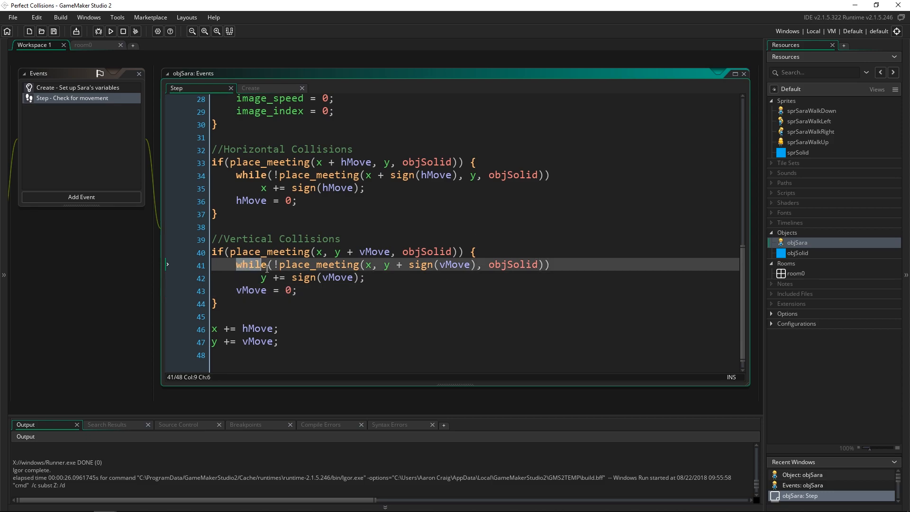
Step: Change the horizontal loop line 35 to x += sign(0) instead of sign(hMove)
left_click(366, 277)
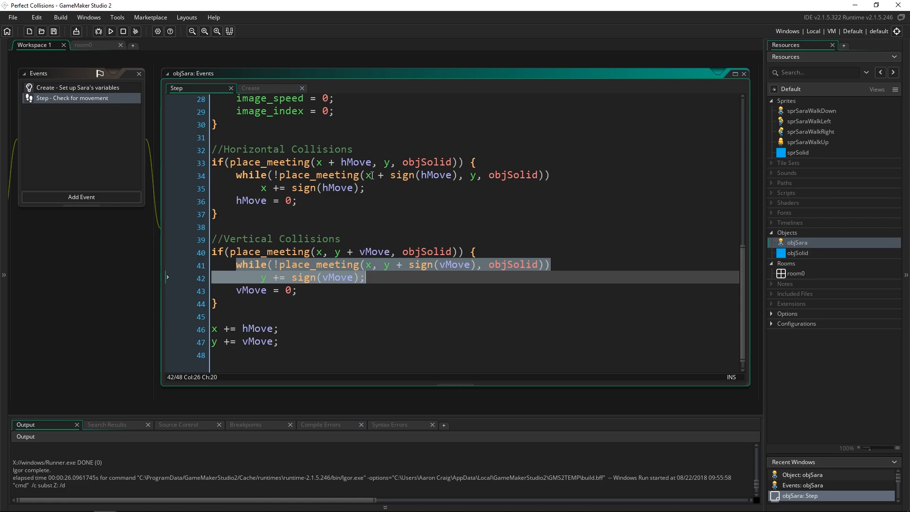
mouse_move(339, 191)
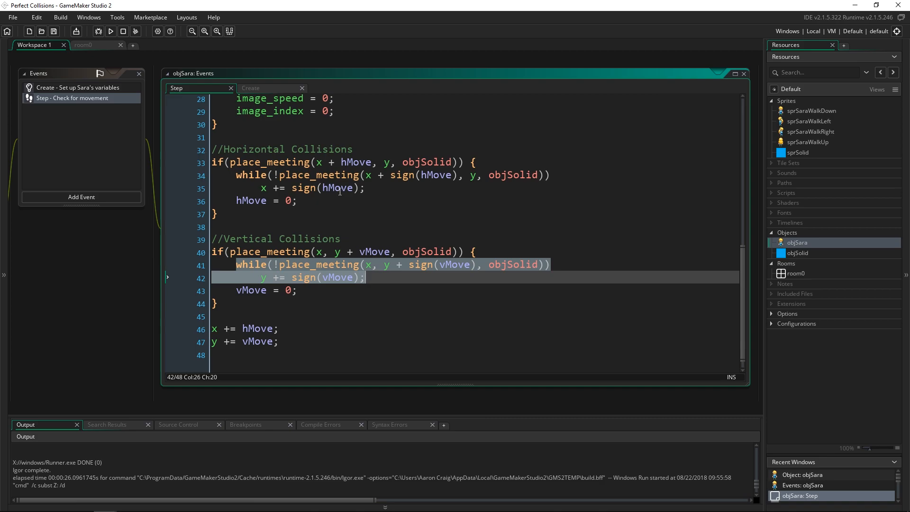
scroll("up", 3)
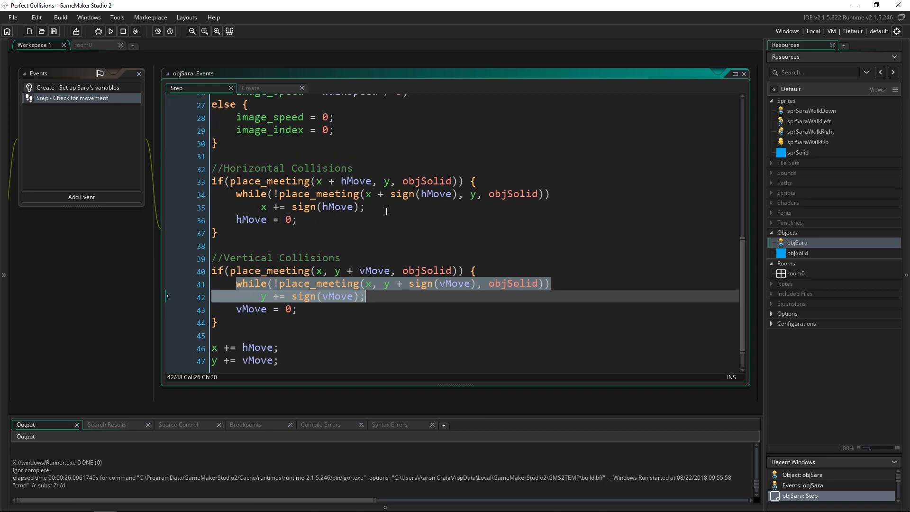
left_click(238, 193)
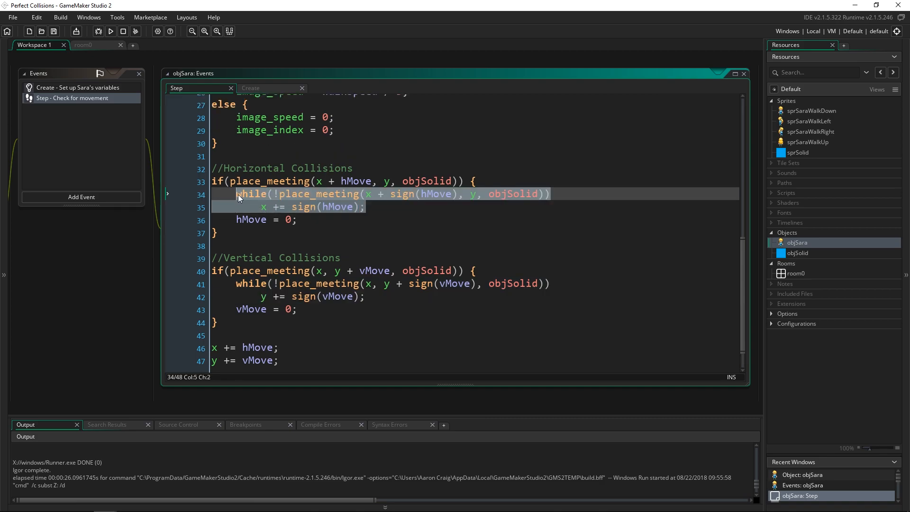
double_click(337, 207)
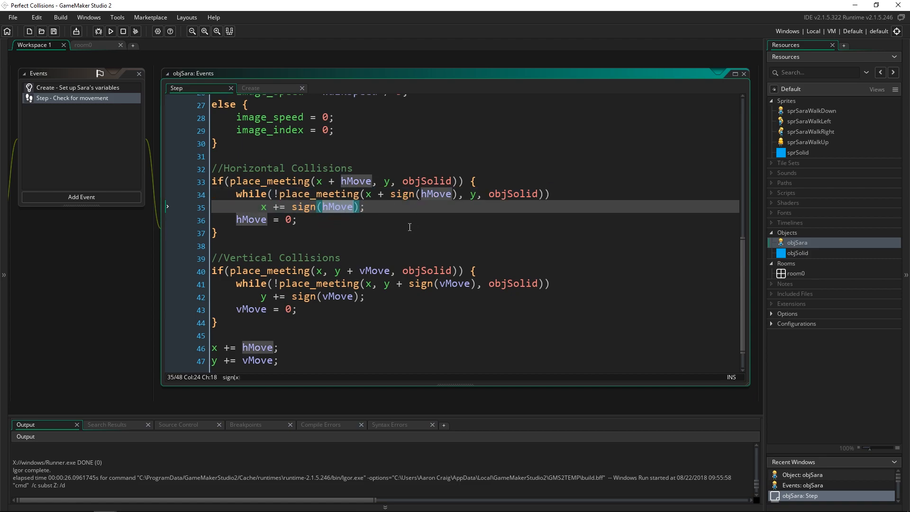
type("0")
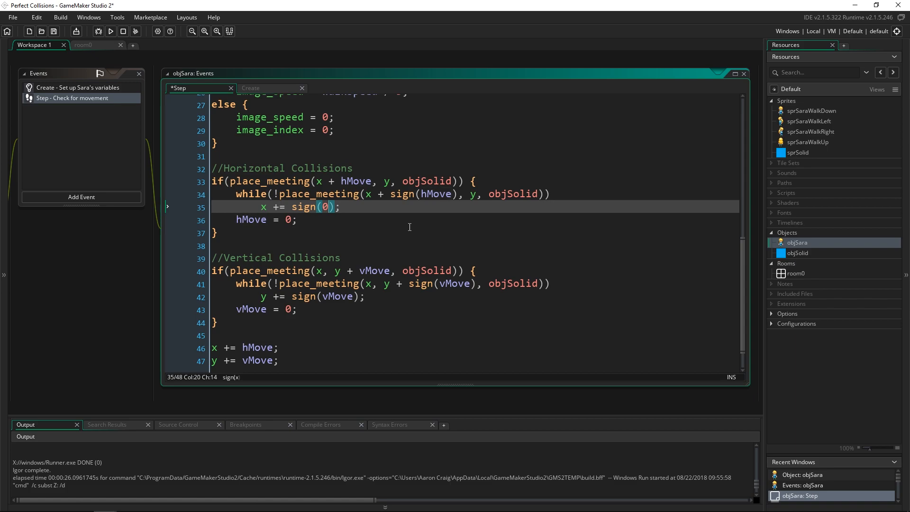
left_click(110, 31)
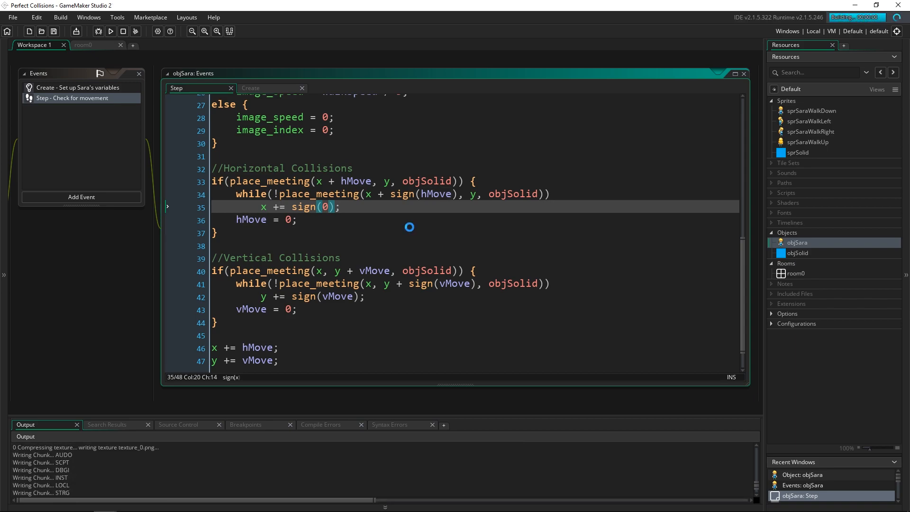
left_click(110, 31)
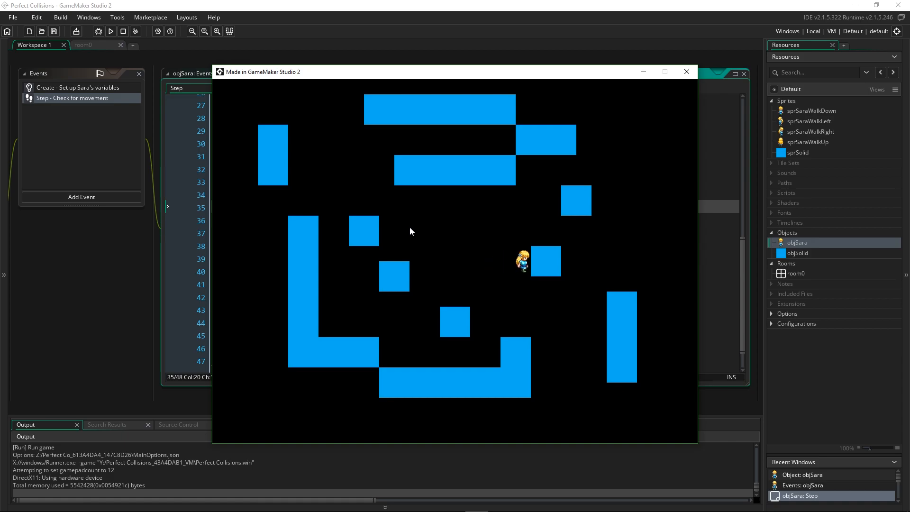
mouse_move(507, 288)
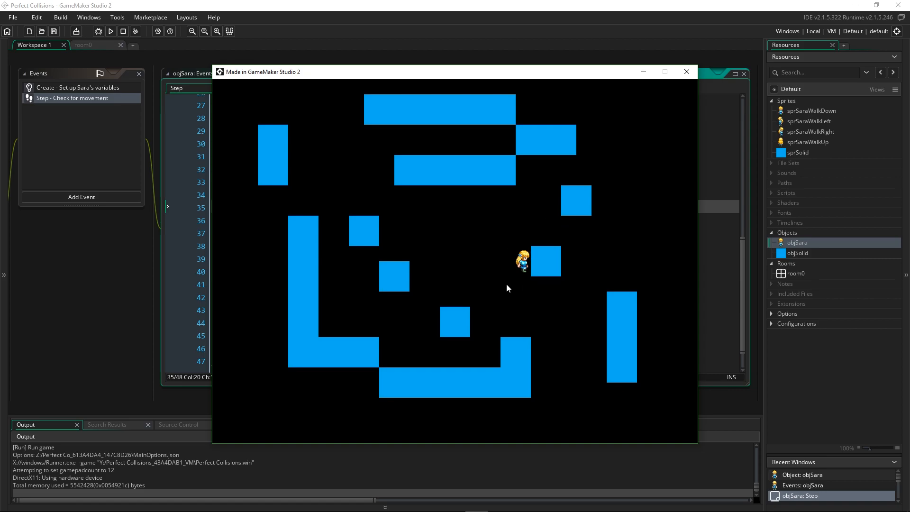
mouse_move(627, 277)
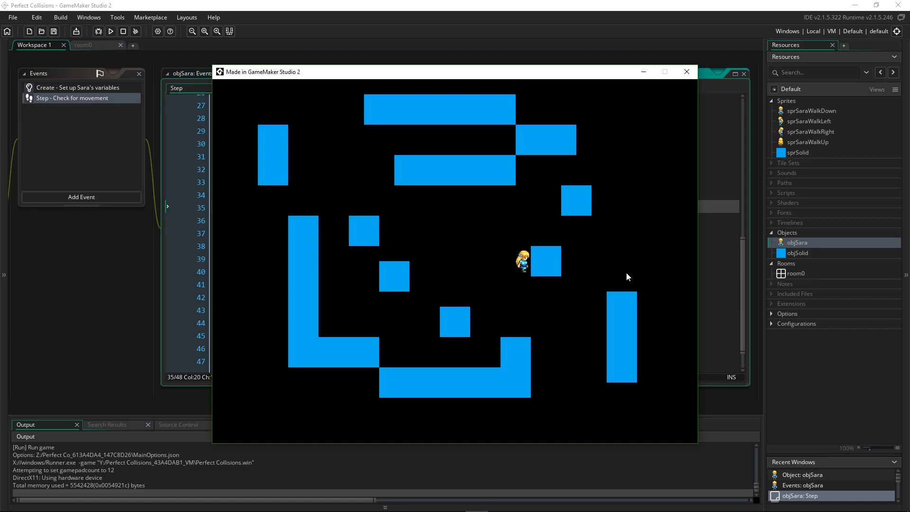
mouse_move(586, 223)
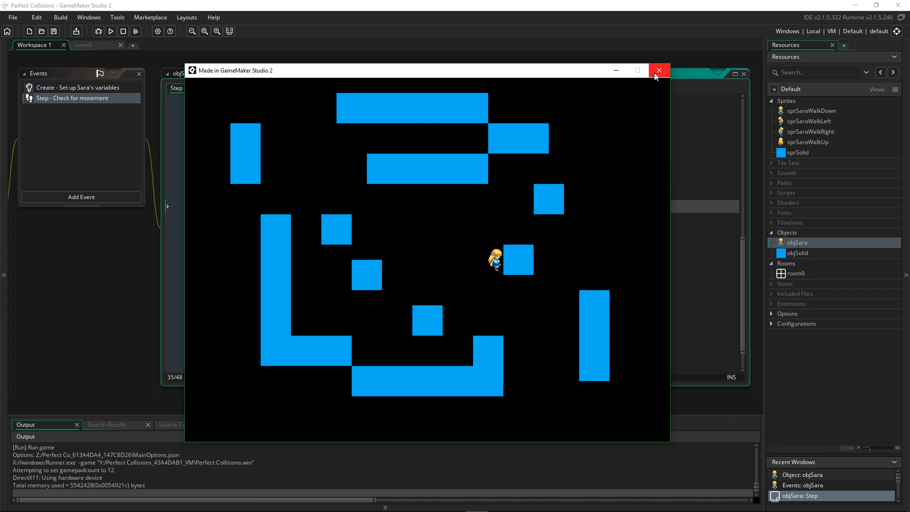
left_click(658, 70)
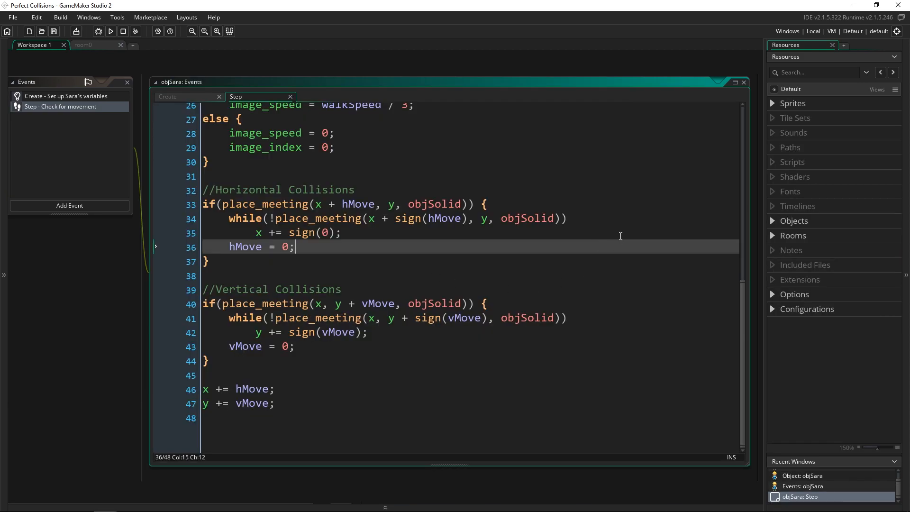
mouse_move(344, 231)
type("hMo")
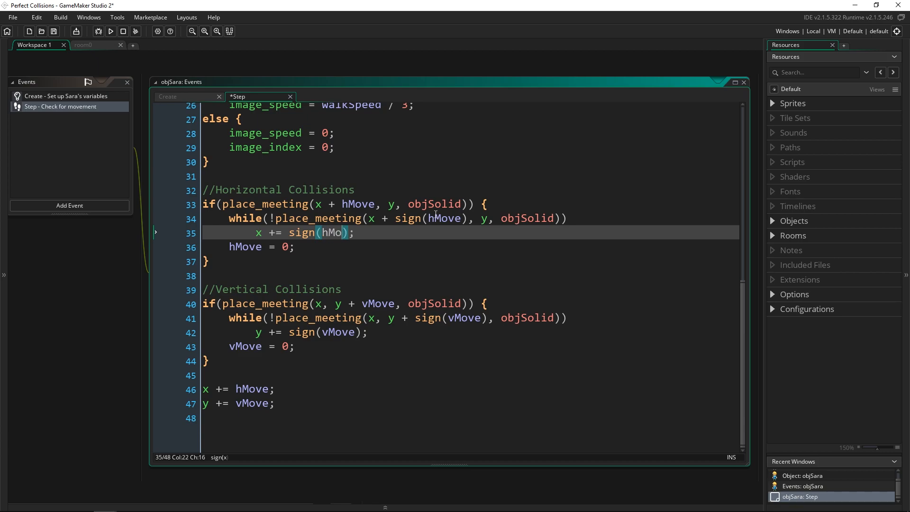
Step: Restore line 35 to x += sign(hMove); and review the horizontal while loop lines
type("ve);")
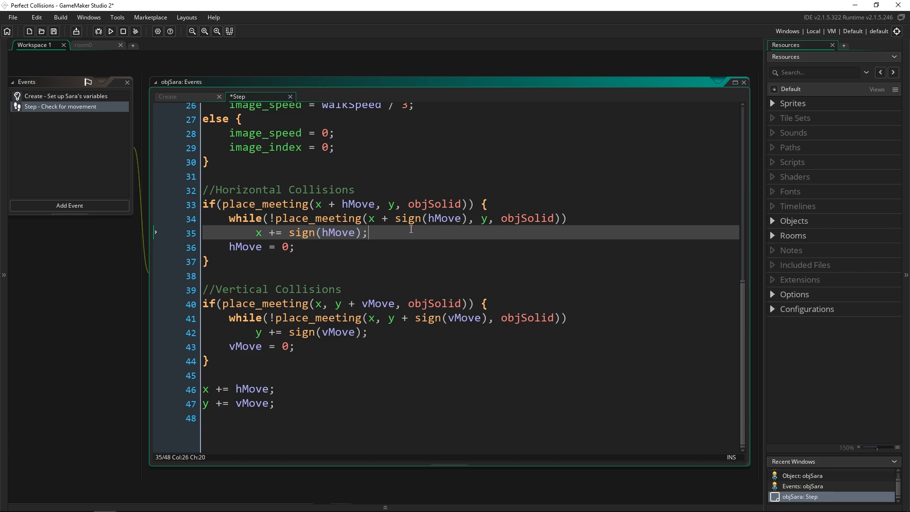
left_click(279, 218)
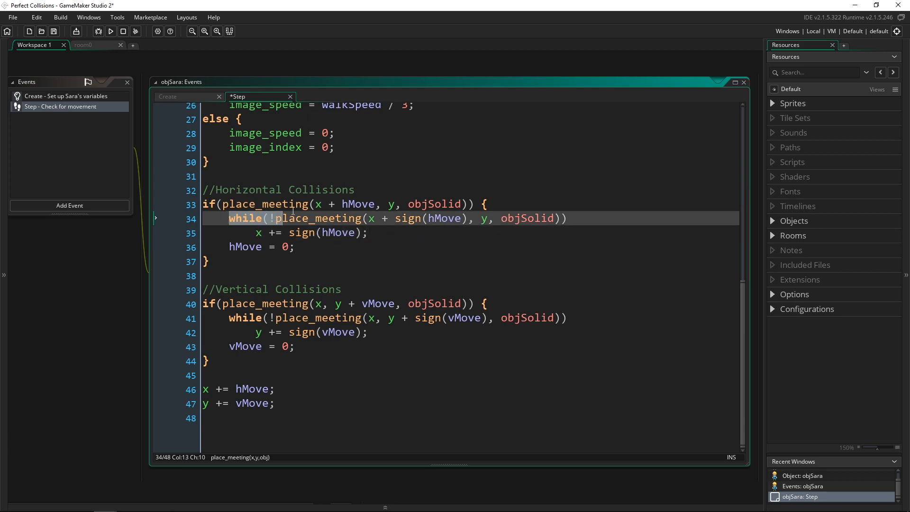
left_click(367, 233)
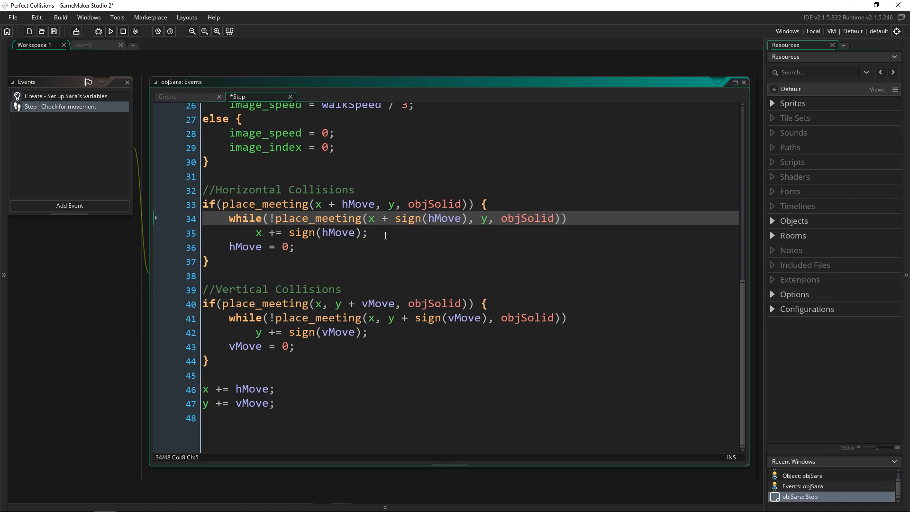
mouse_move(409, 237)
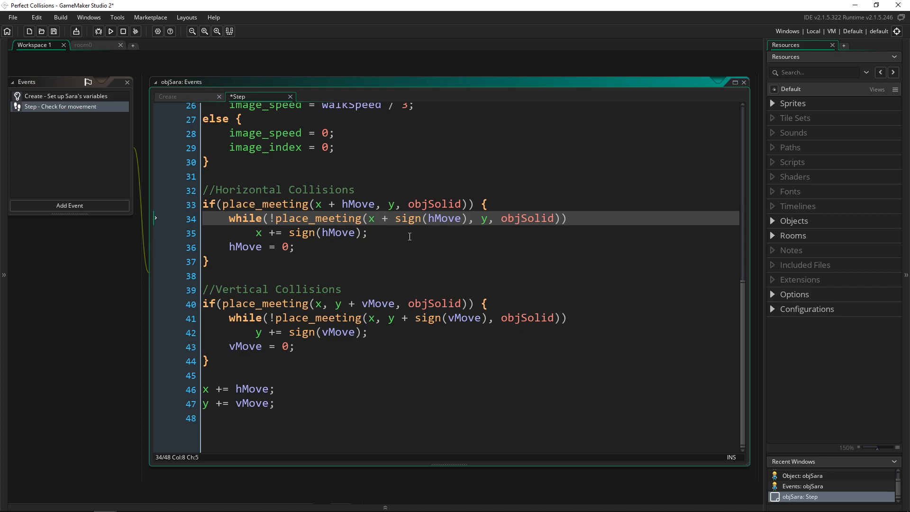
left_click(370, 233)
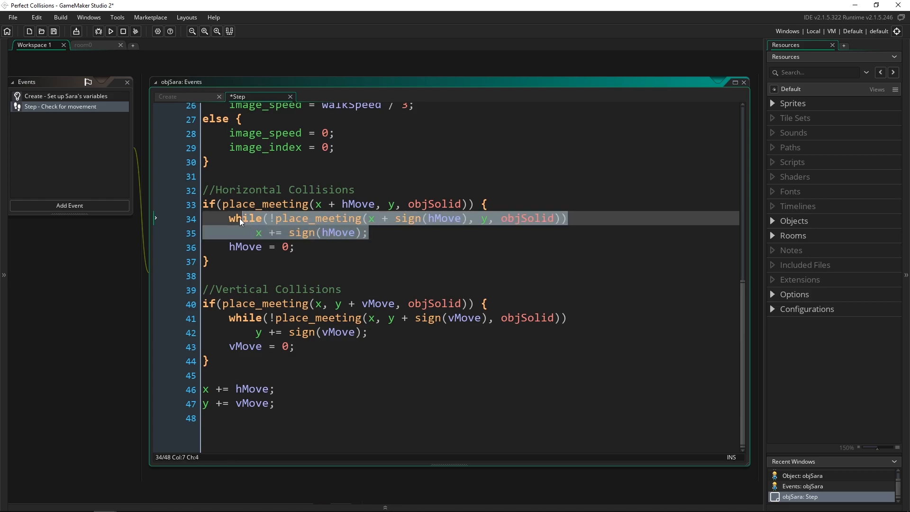
left_click(370, 232)
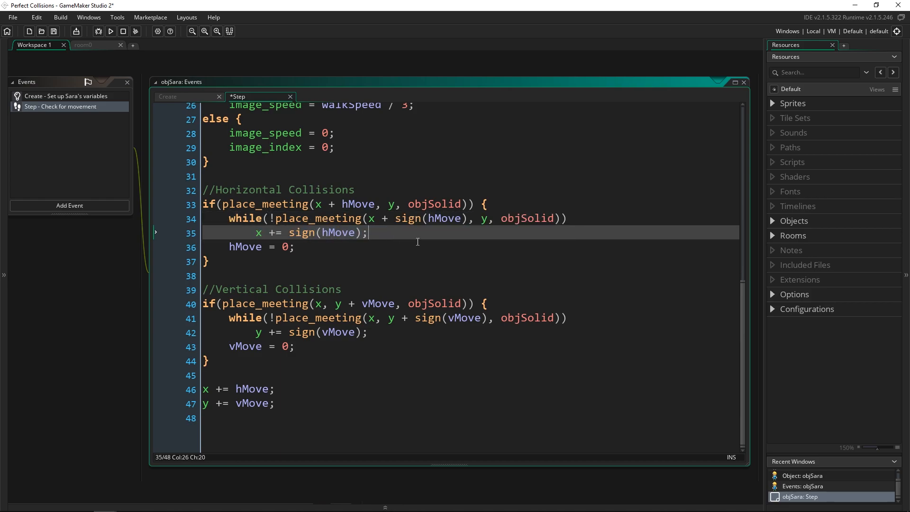
mouse_move(341, 223)
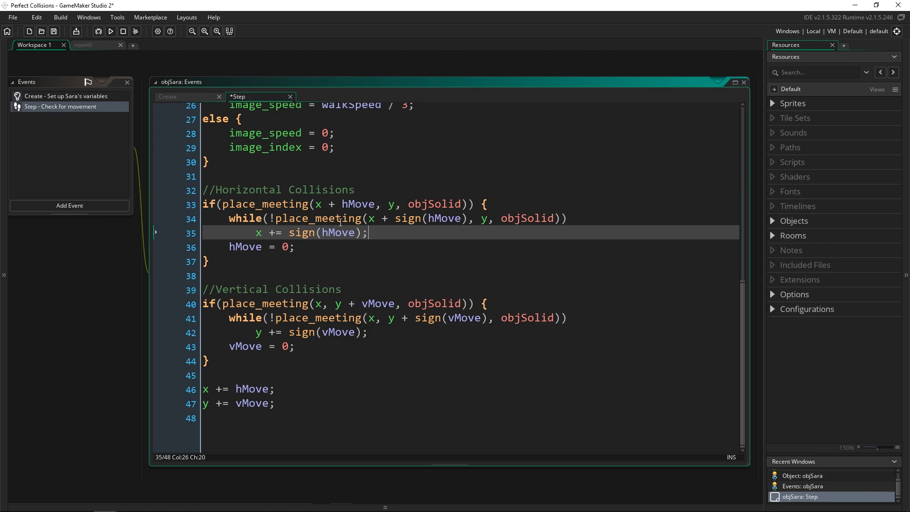
mouse_move(349, 351)
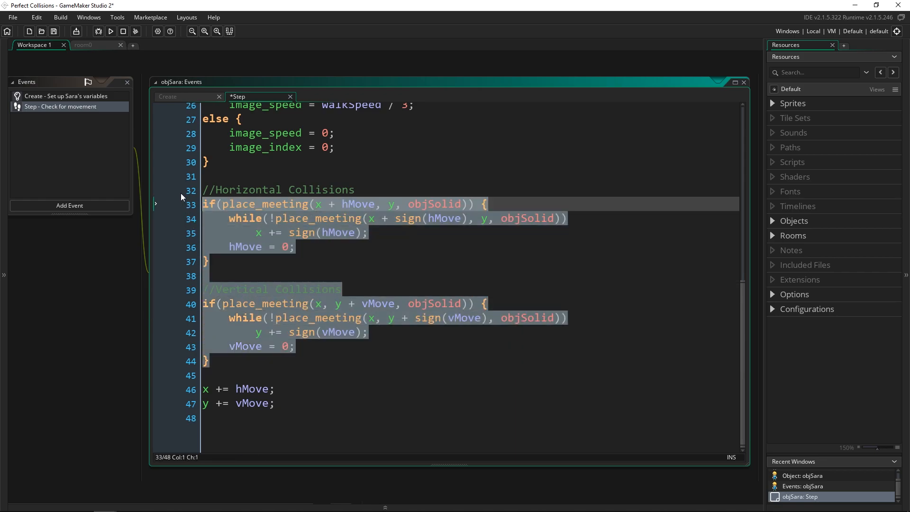
left_click(414, 276)
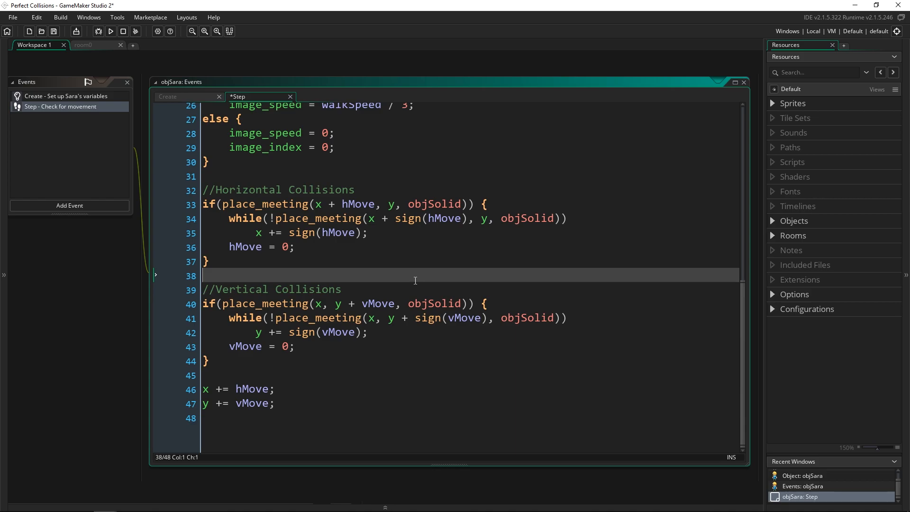
left_click(433, 204)
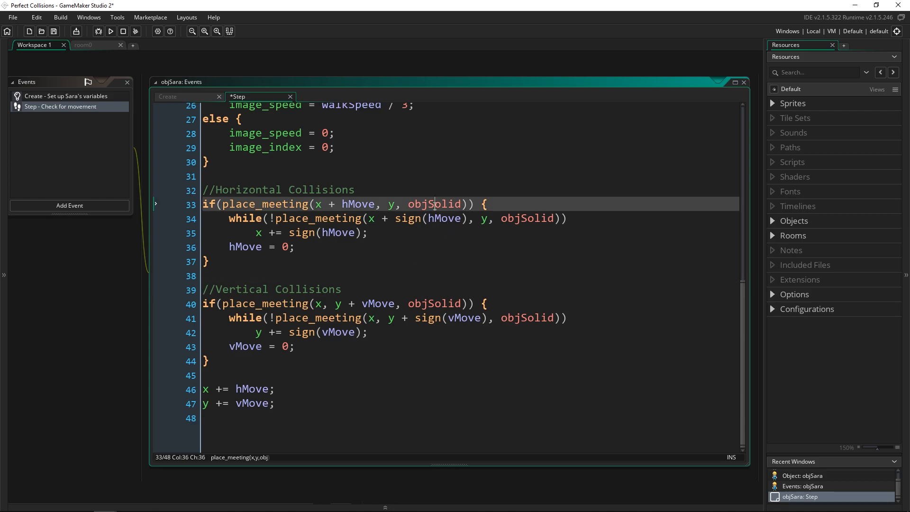
double_click(433, 203)
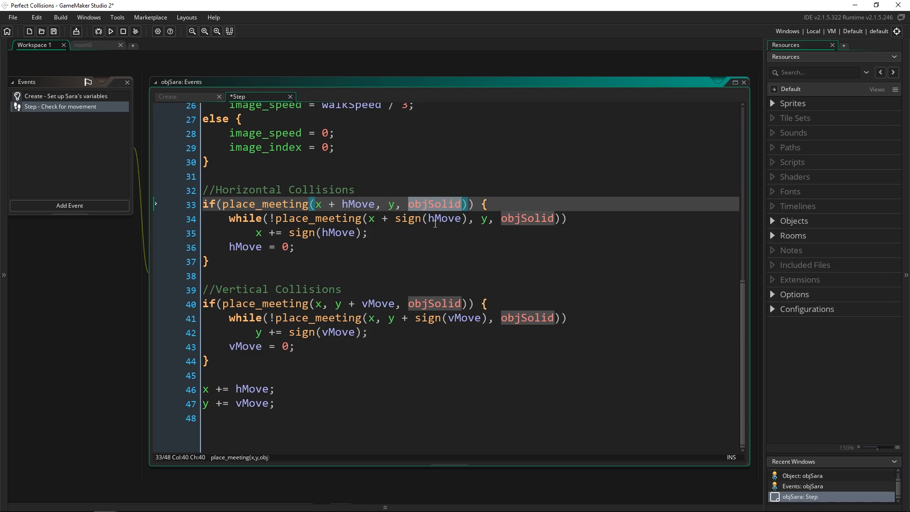
mouse_move(466, 261)
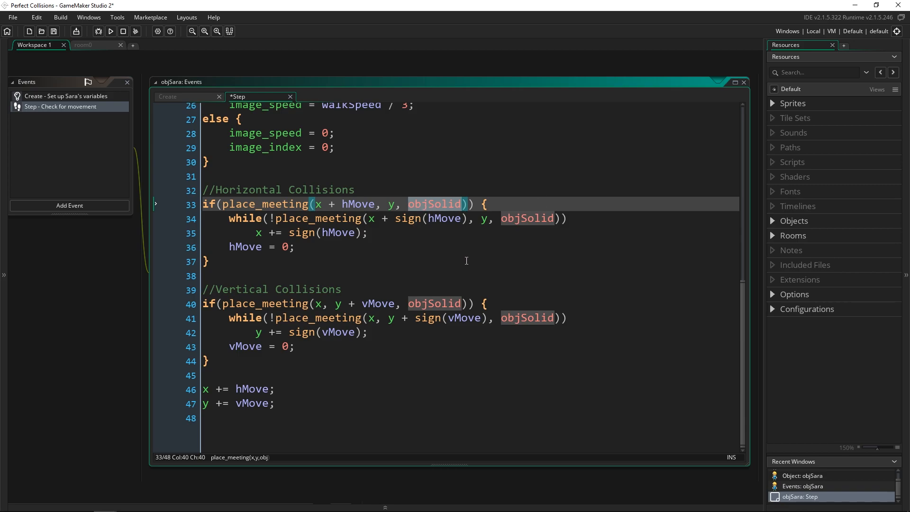